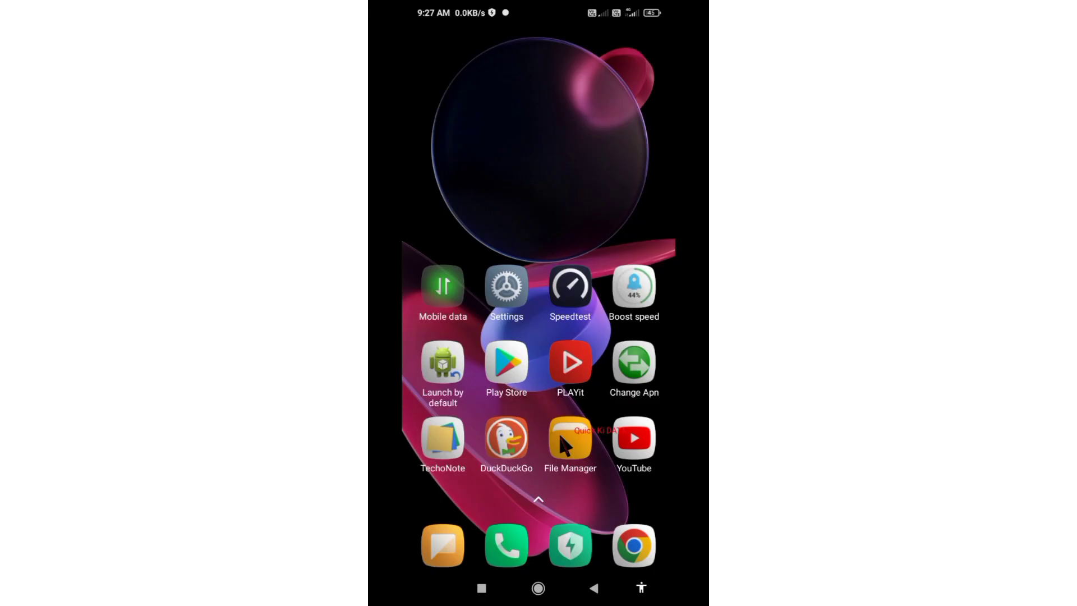
mouse_move(500, 305)
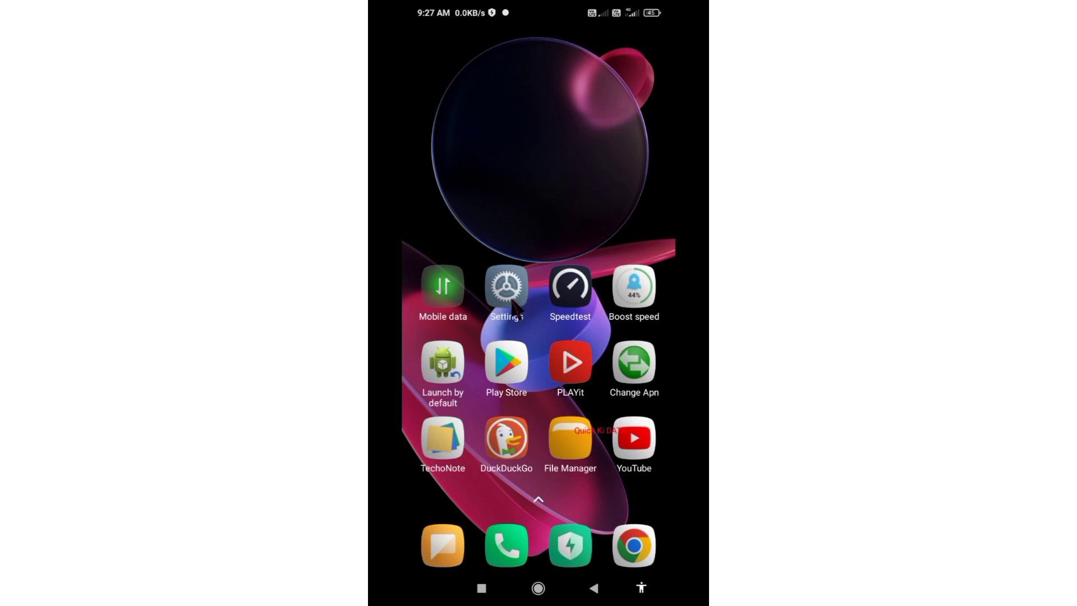
Step: Launch the Settings app from the home screen
left_click(505, 287)
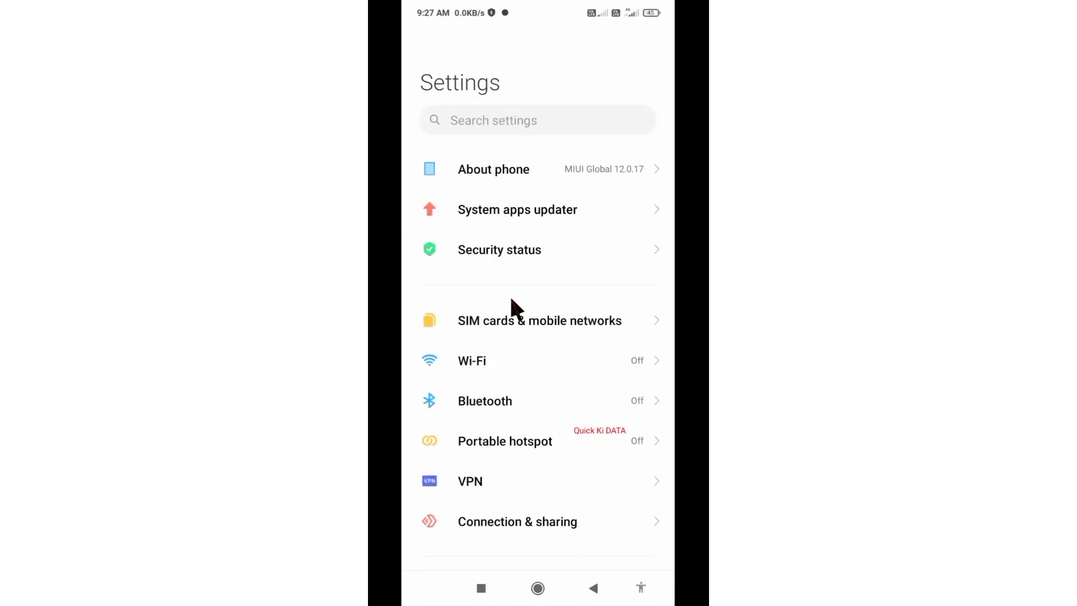
mouse_move(625, 297)
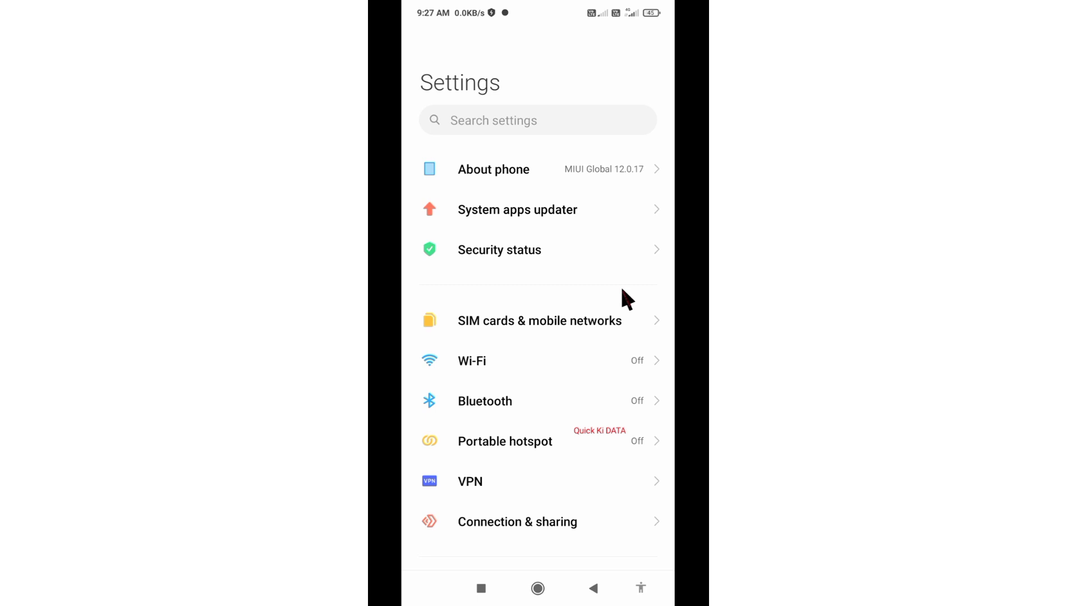
mouse_move(539, 342)
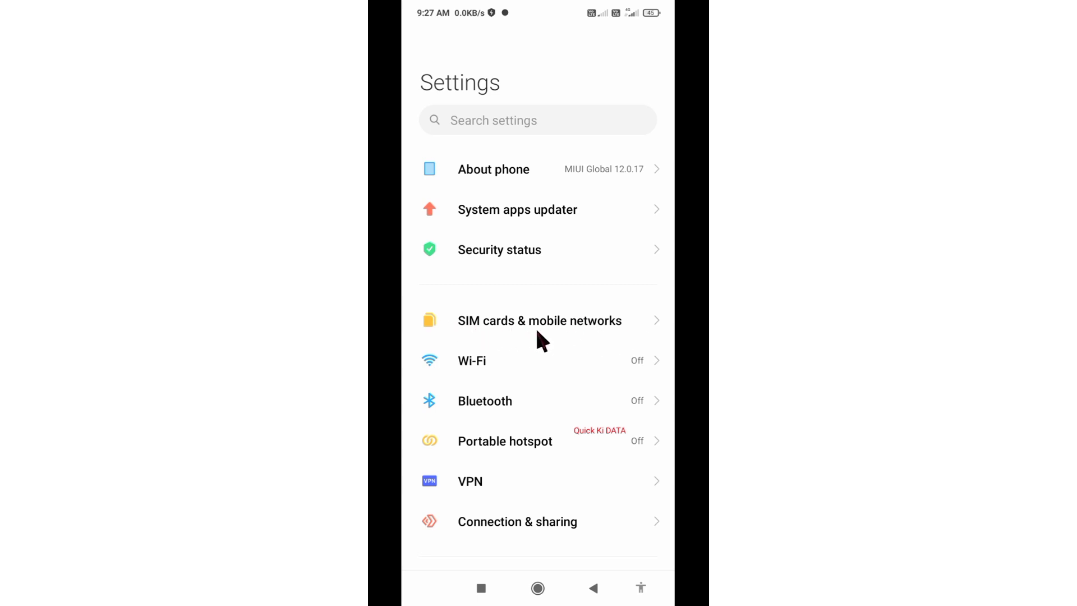
Step: Open Access point names for the Airtel 4G SIM under SIM cards & mobile networks
left_click(539, 320)
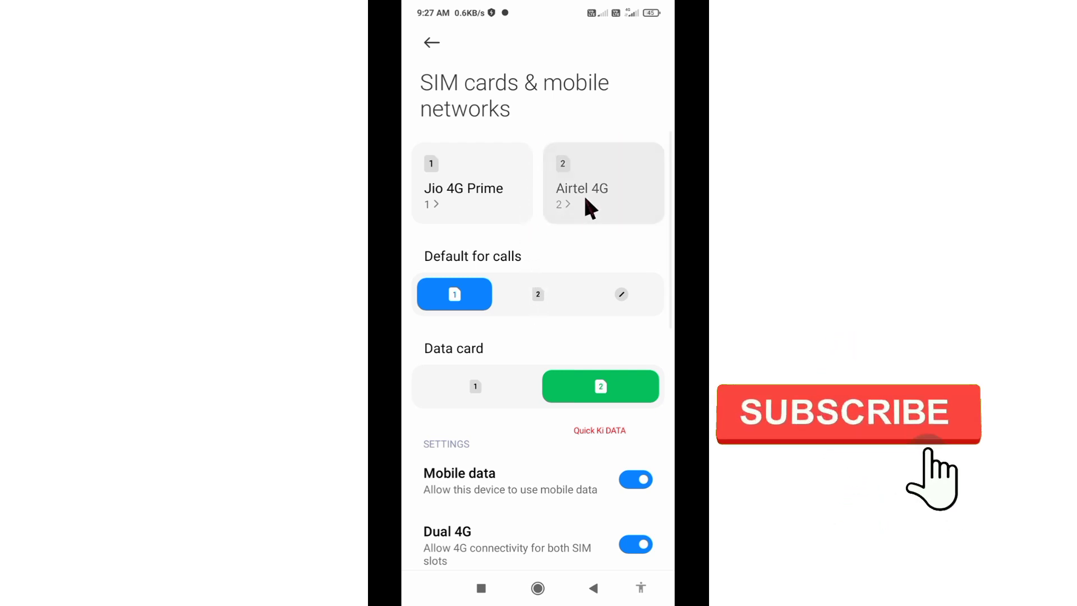
left_click(581, 188)
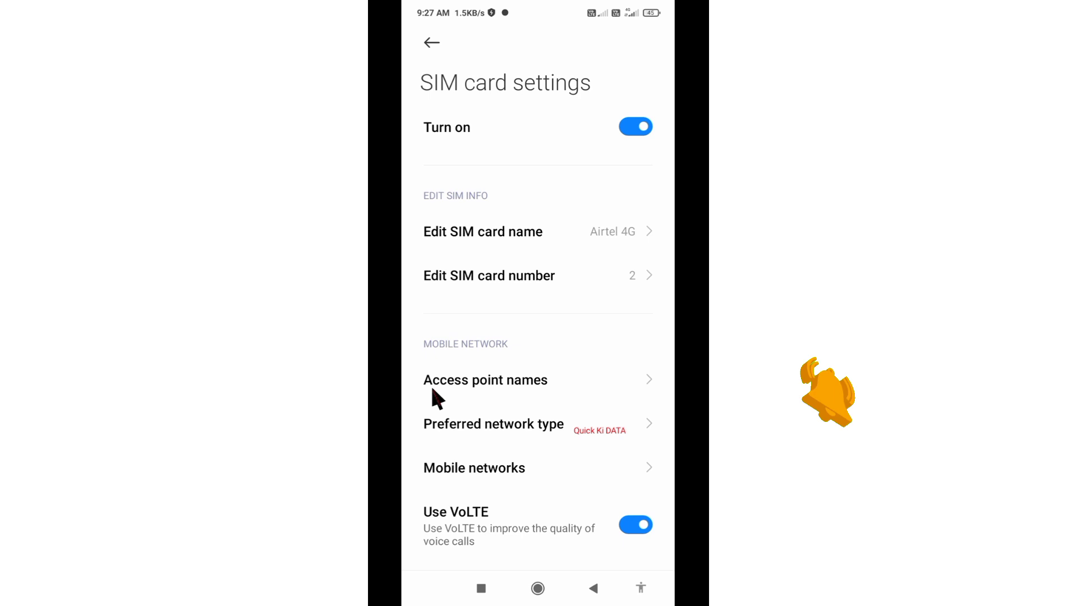
left_click(486, 379)
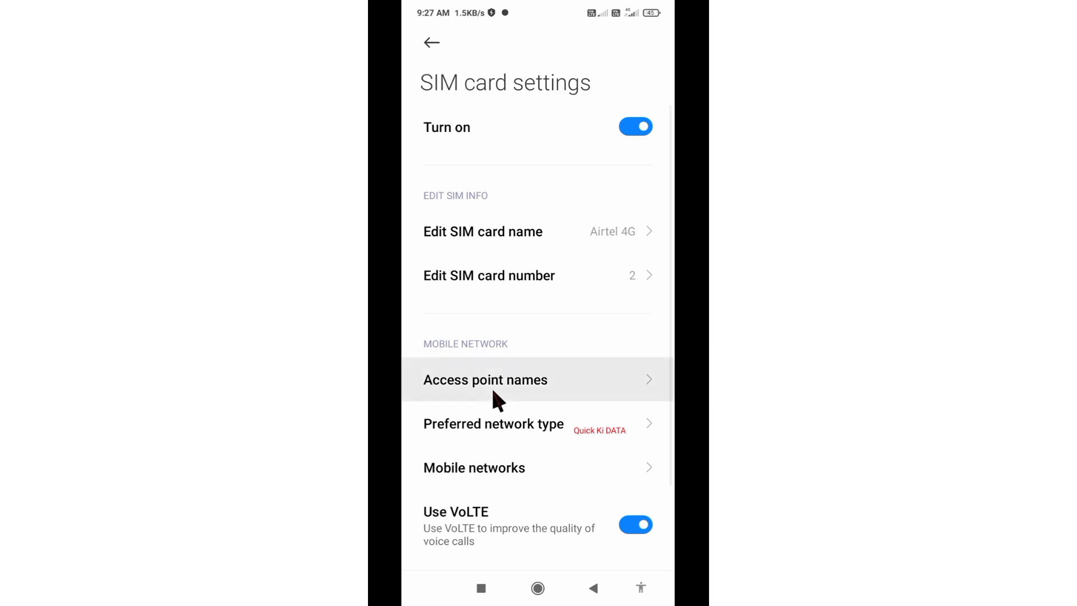
left_click(485, 379)
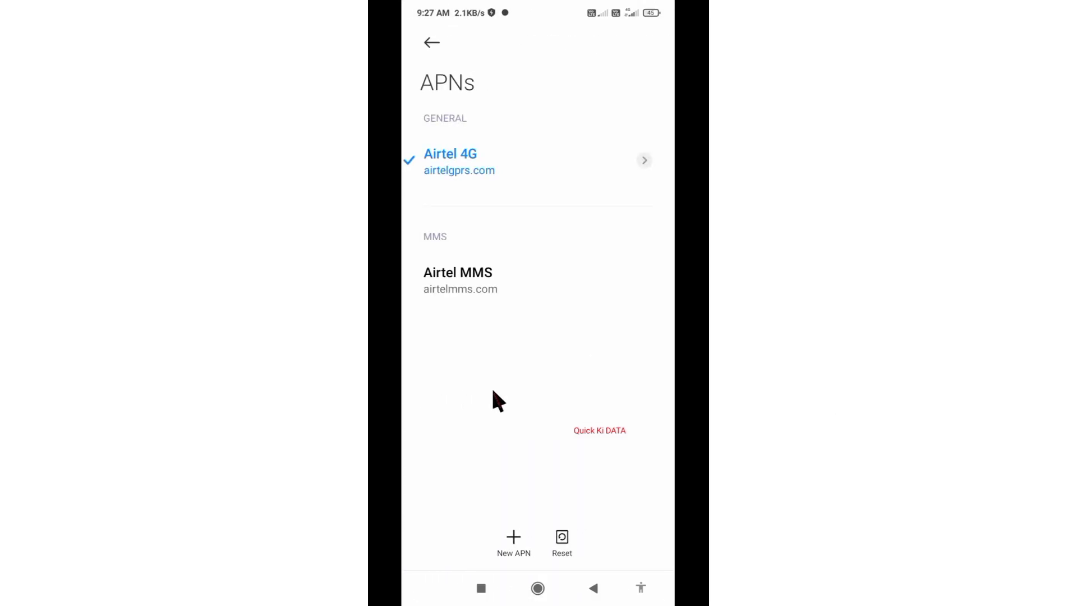
mouse_move(523, 518)
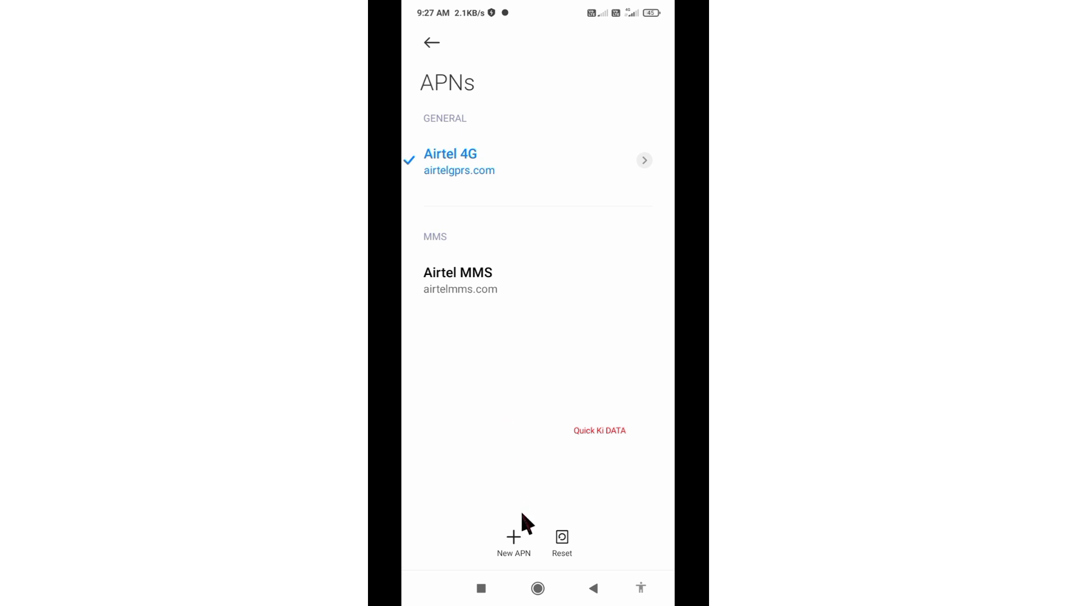
mouse_move(518, 542)
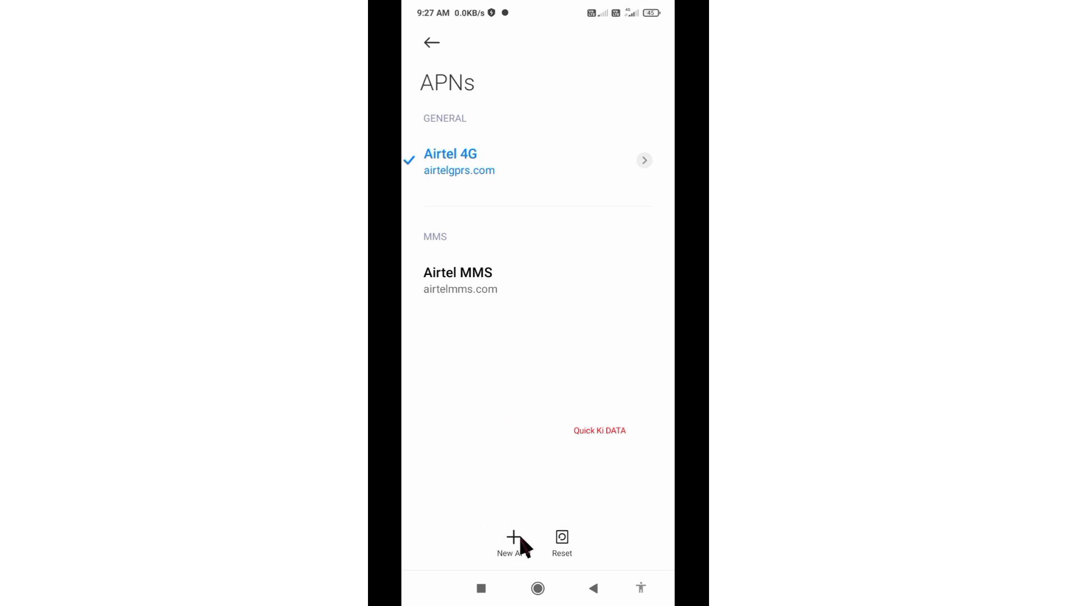
Step: Create a new APN entry and name it 'Airtel Internet'
left_click(513, 542)
type("A")
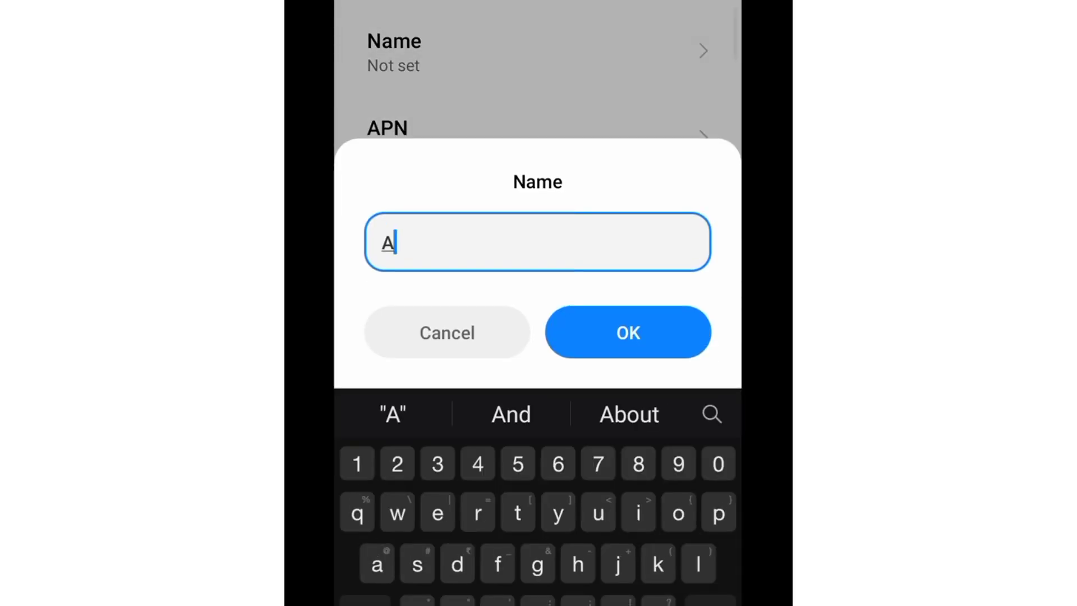
type("irtel Internet")
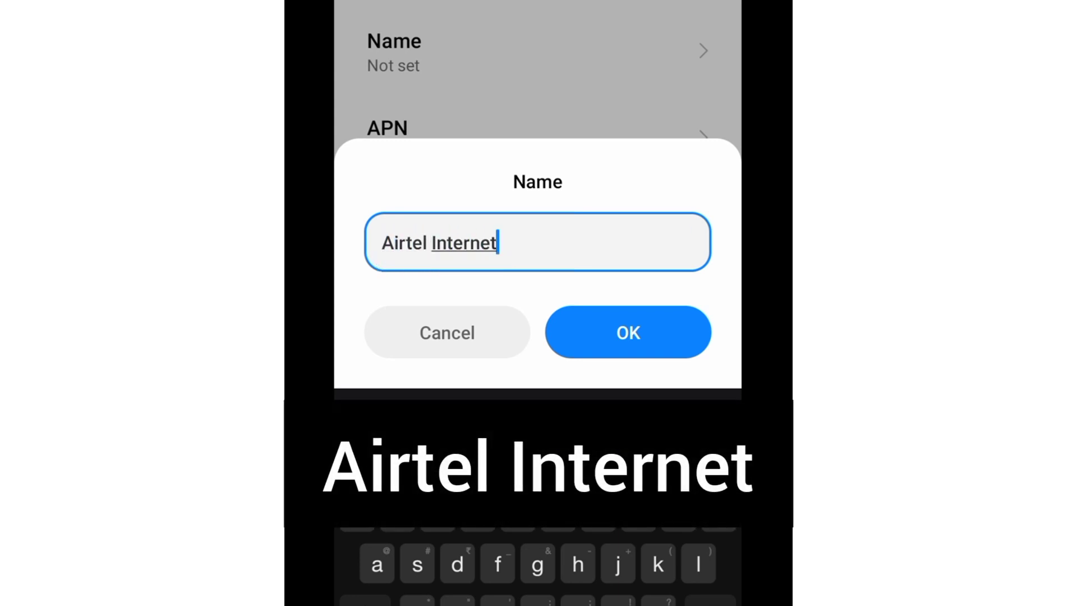
left_click(627, 331)
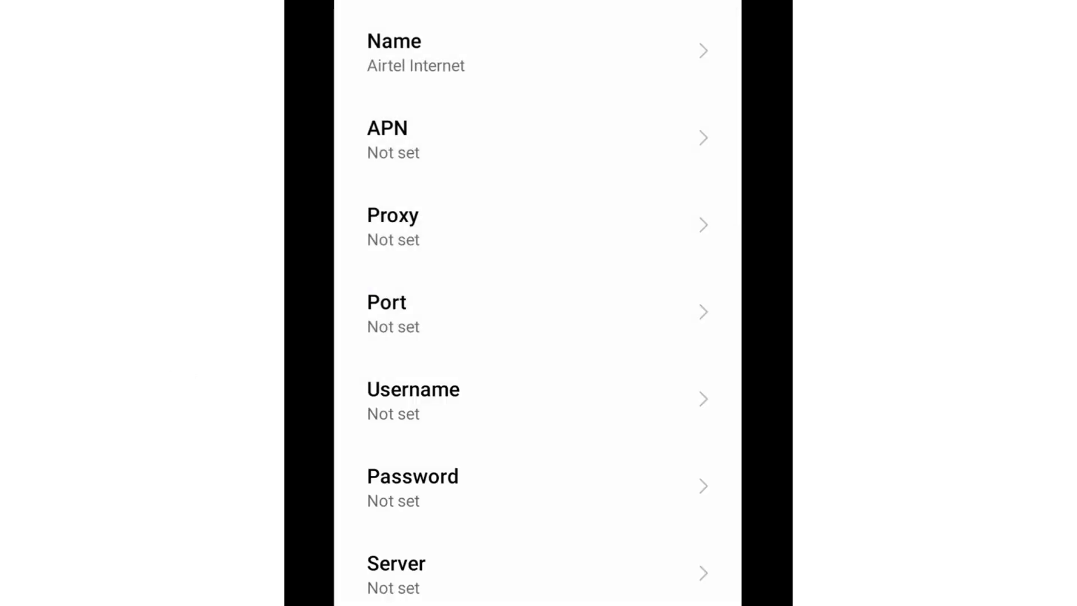
Step: Enter dns.airtelgprs.com as the new entry's APN address
left_click(537, 137)
type("dns.a")
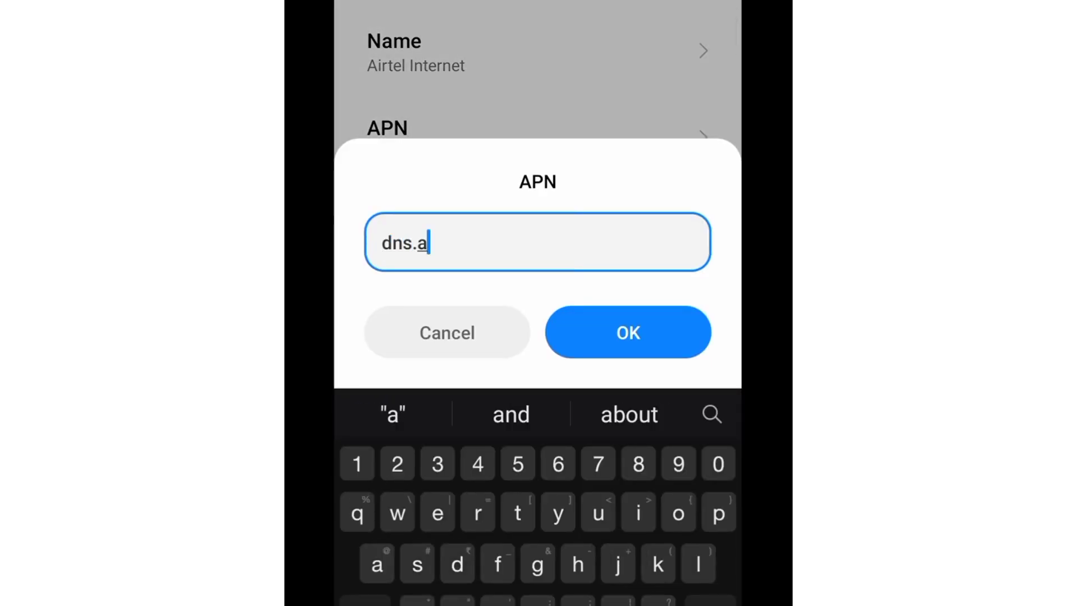
type("irtelgprs.com")
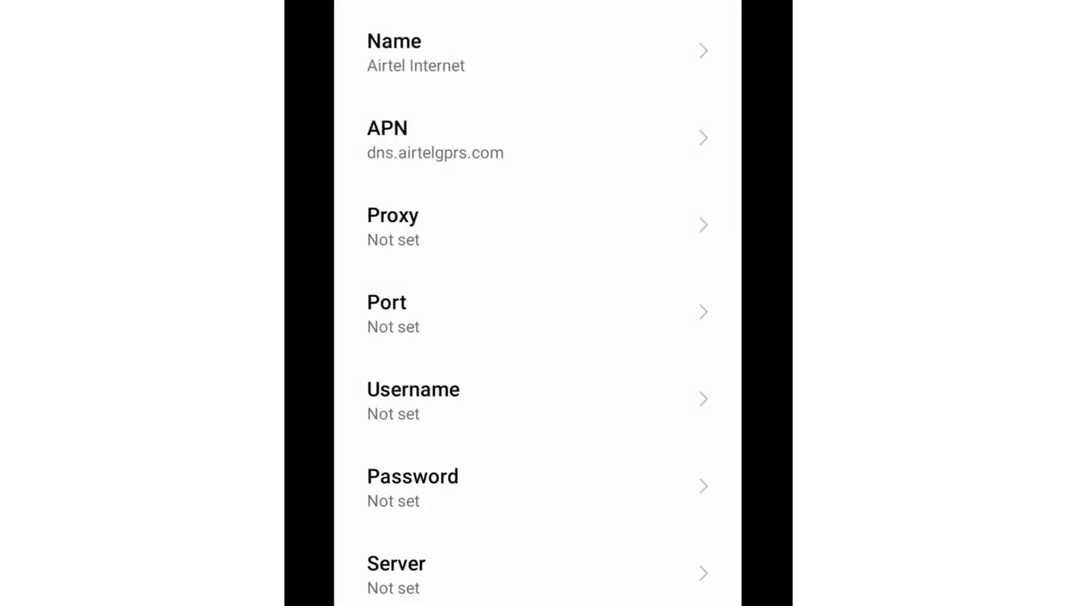
Step: Enter airtelinternet.com as the access point's username
left_click(538, 400)
type("airteli")
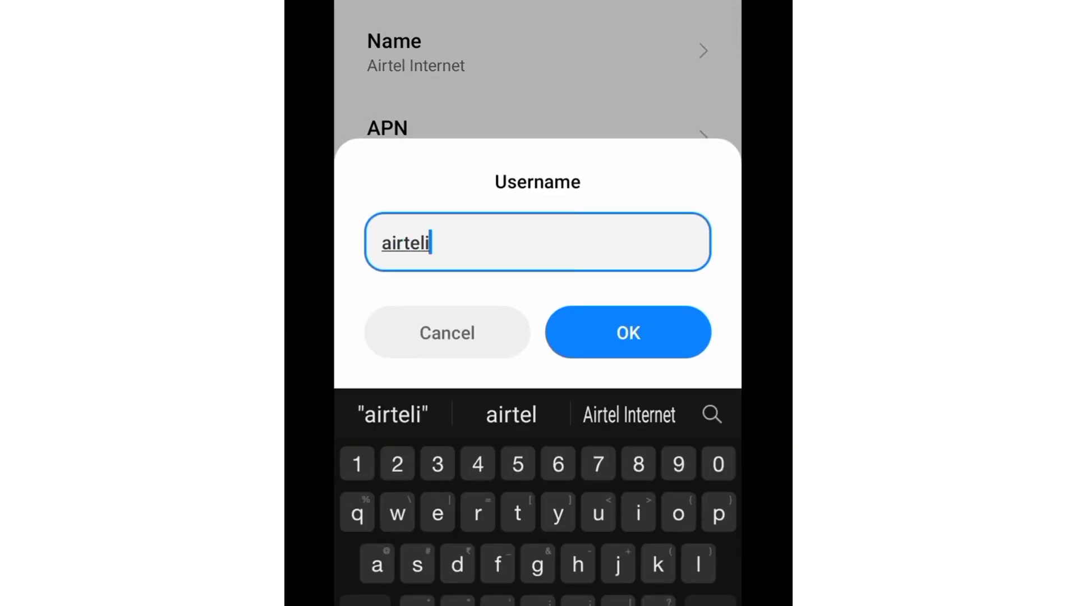
type("nternet.")
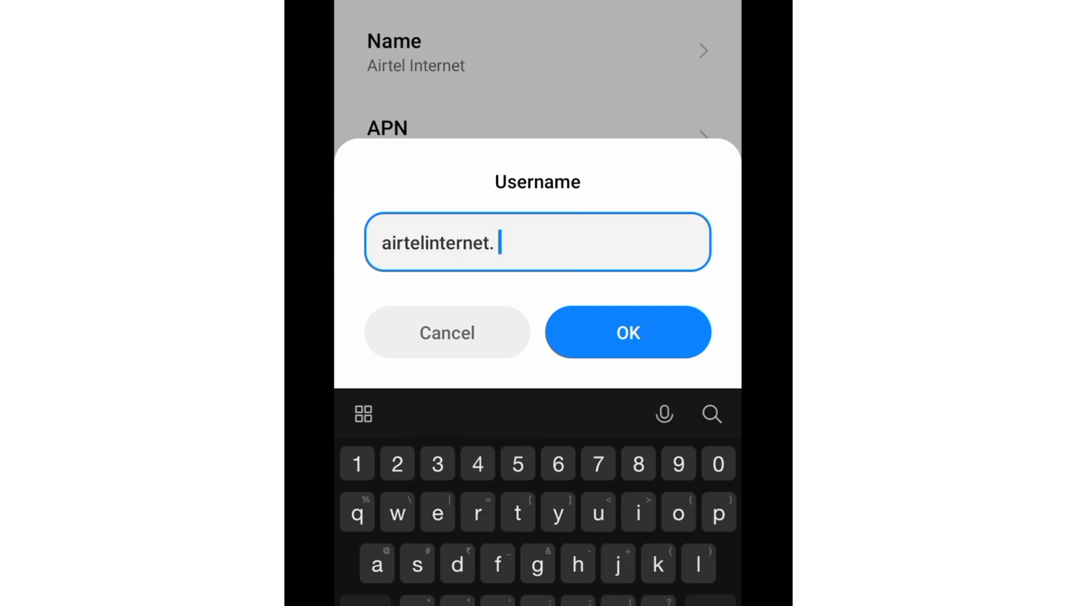
type("com")
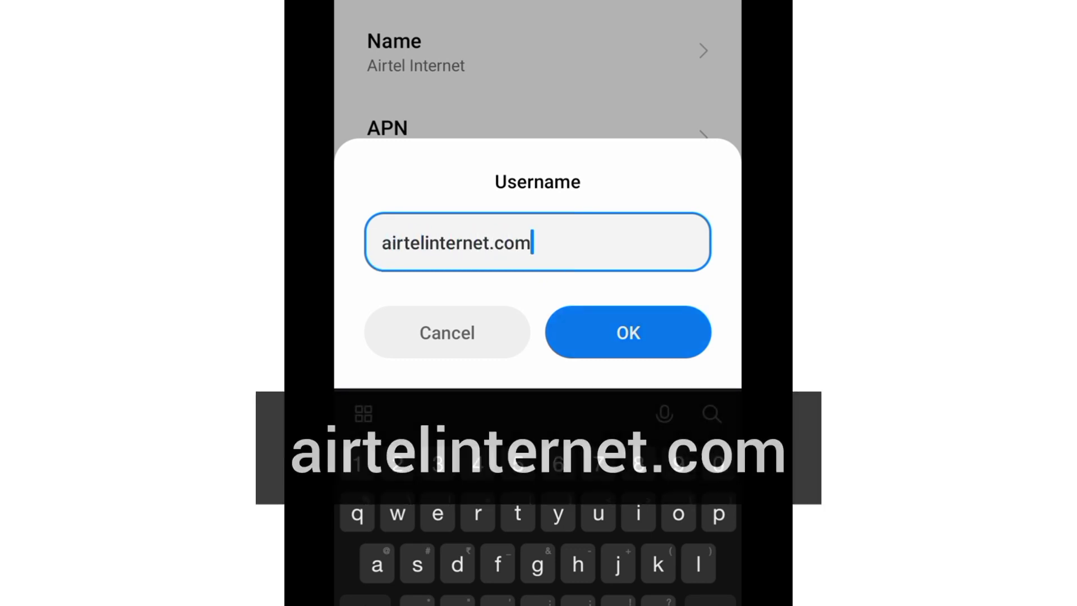
left_click(626, 332)
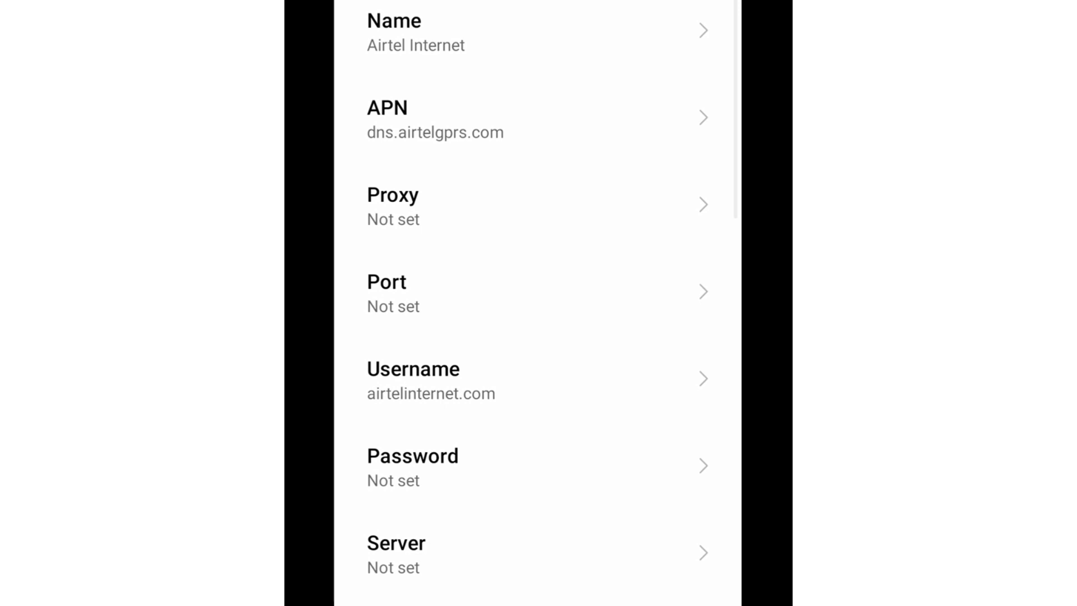
Step: Set the access point's server to 59.144.144.106
scroll("down", 3)
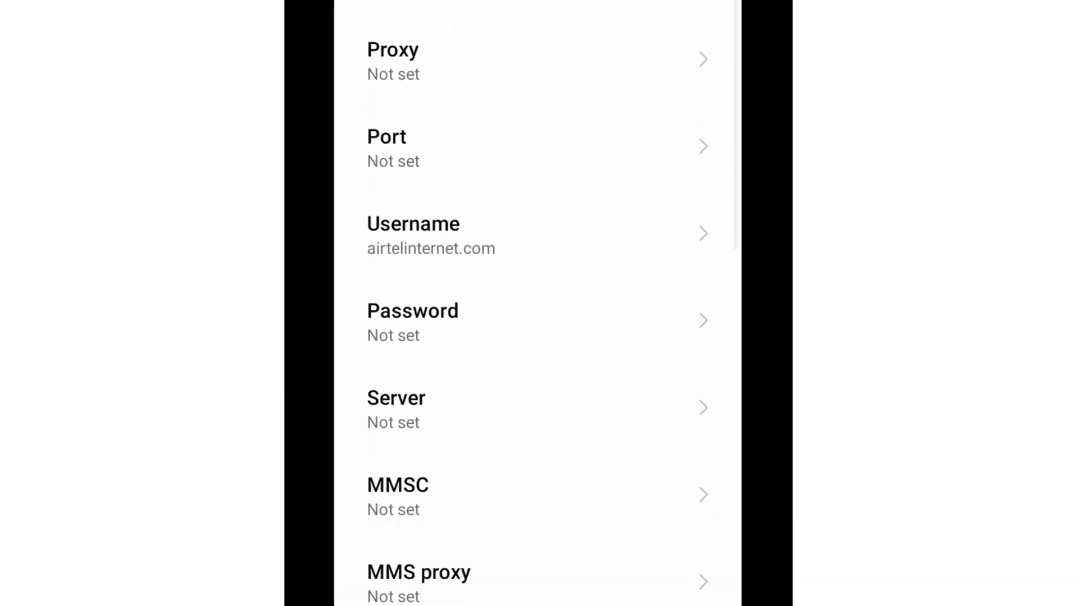
scroll("down", 3)
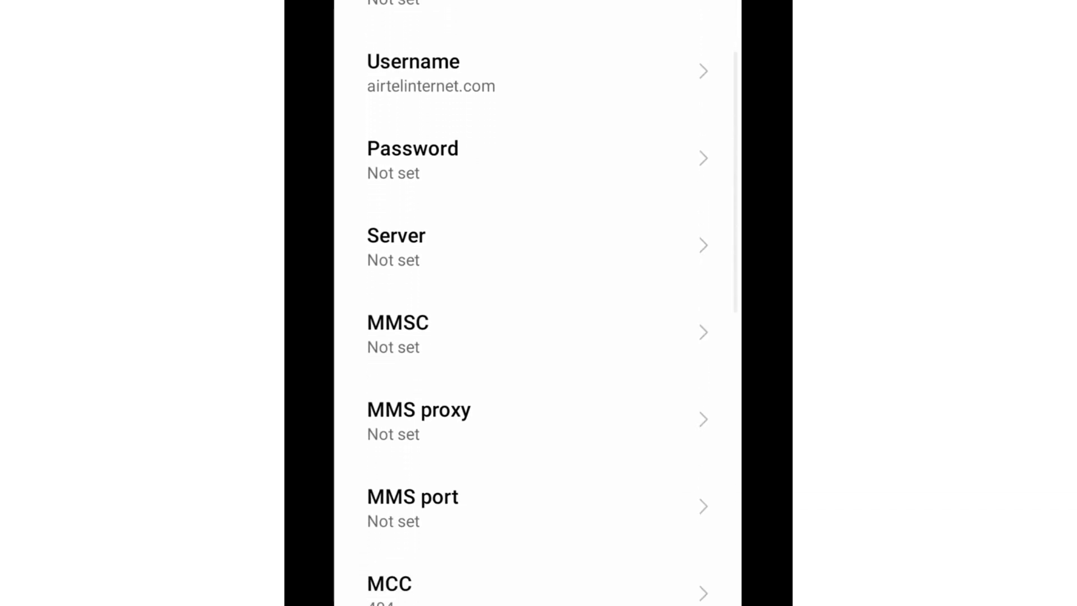
scroll("down", 3)
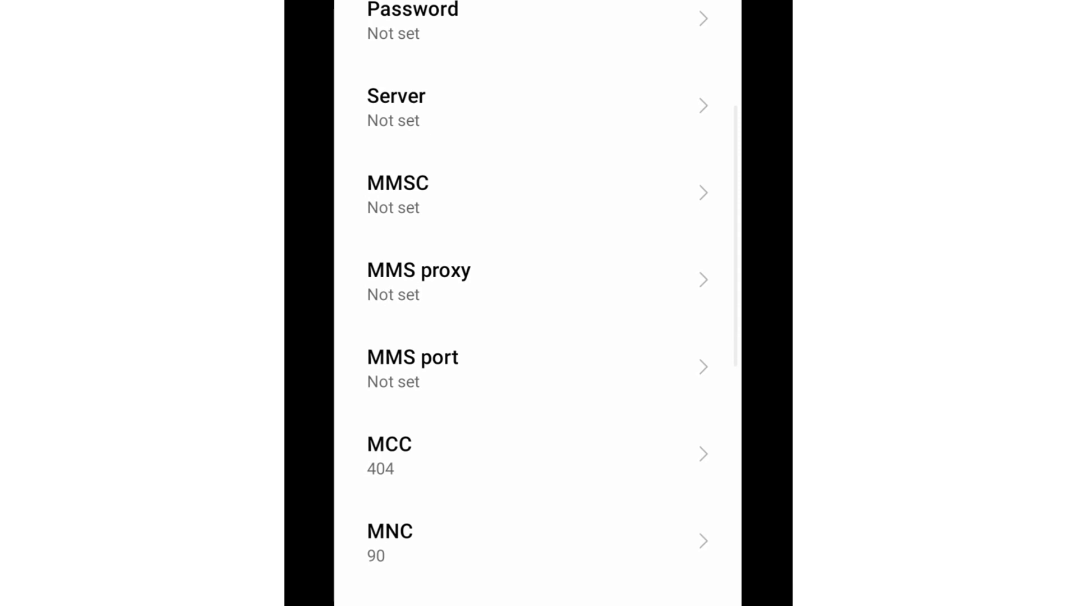
scroll("down", 3)
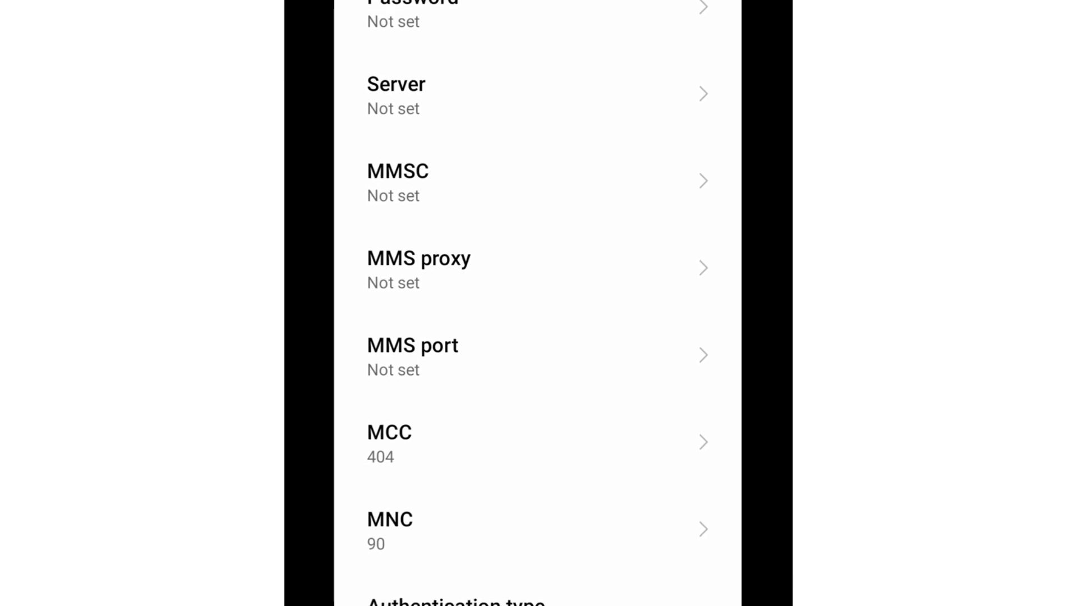
left_click(395, 94)
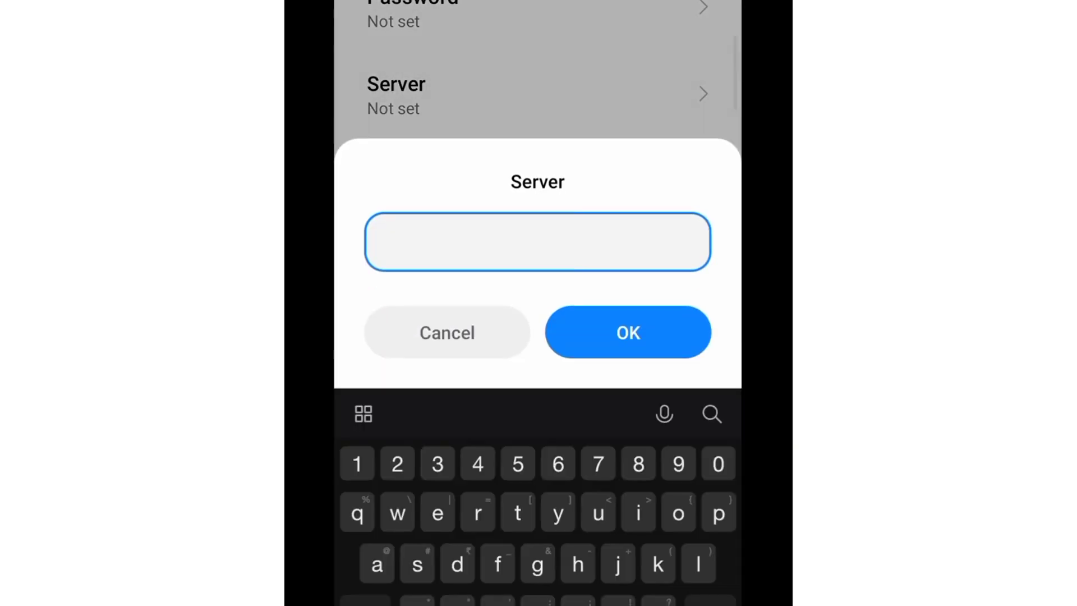
type("59.1")
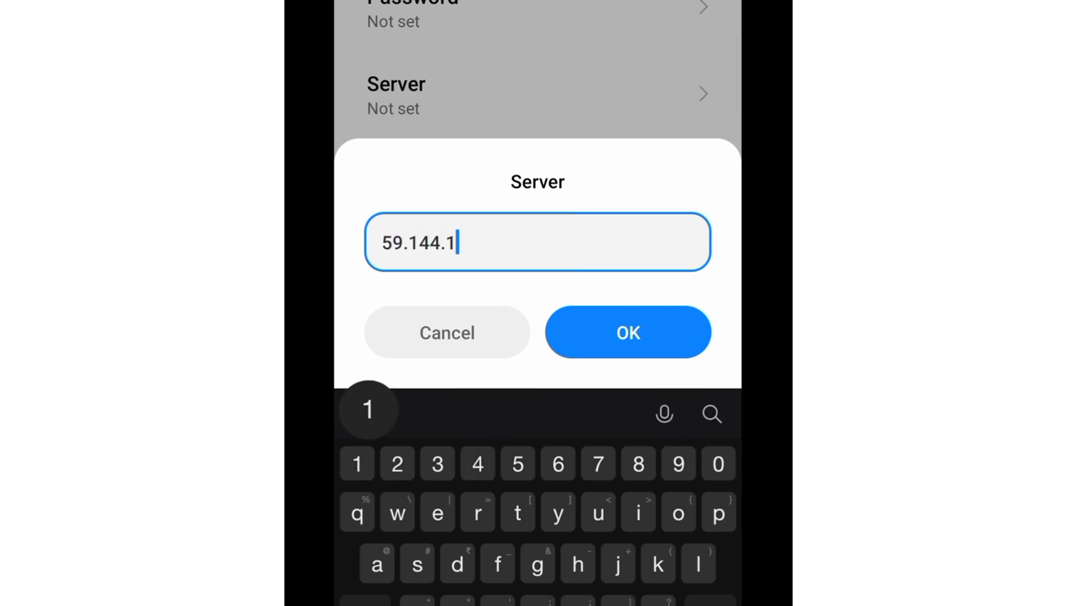
type("44.1")
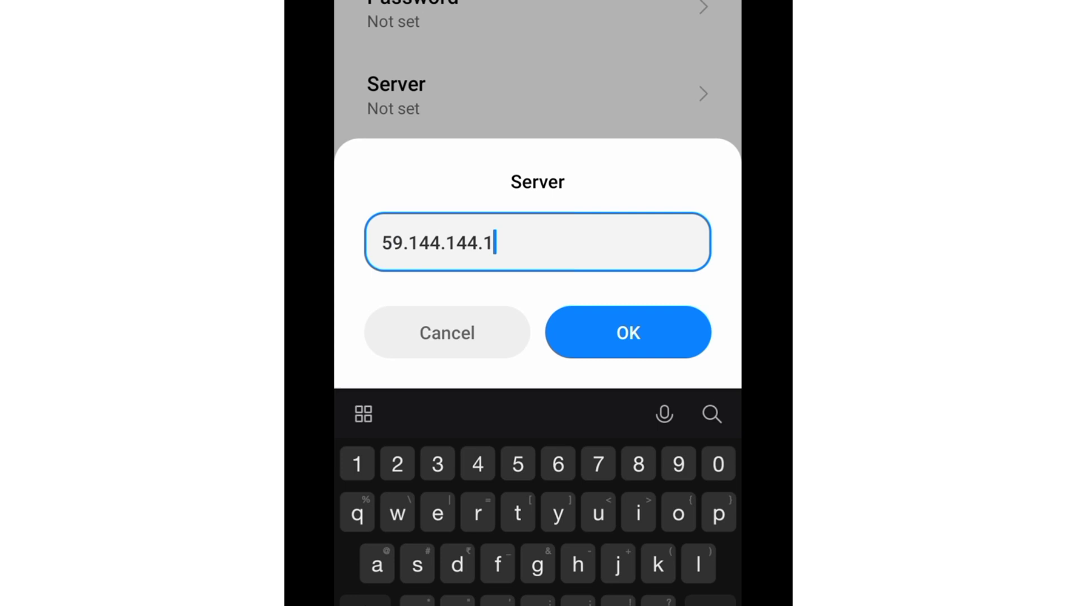
type("06")
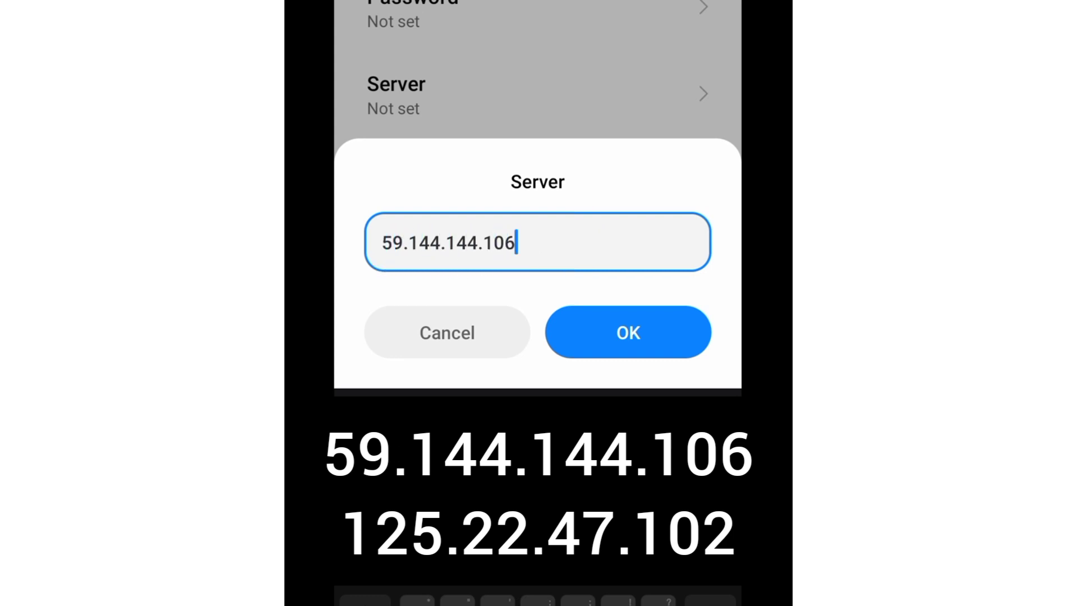
left_click(626, 332)
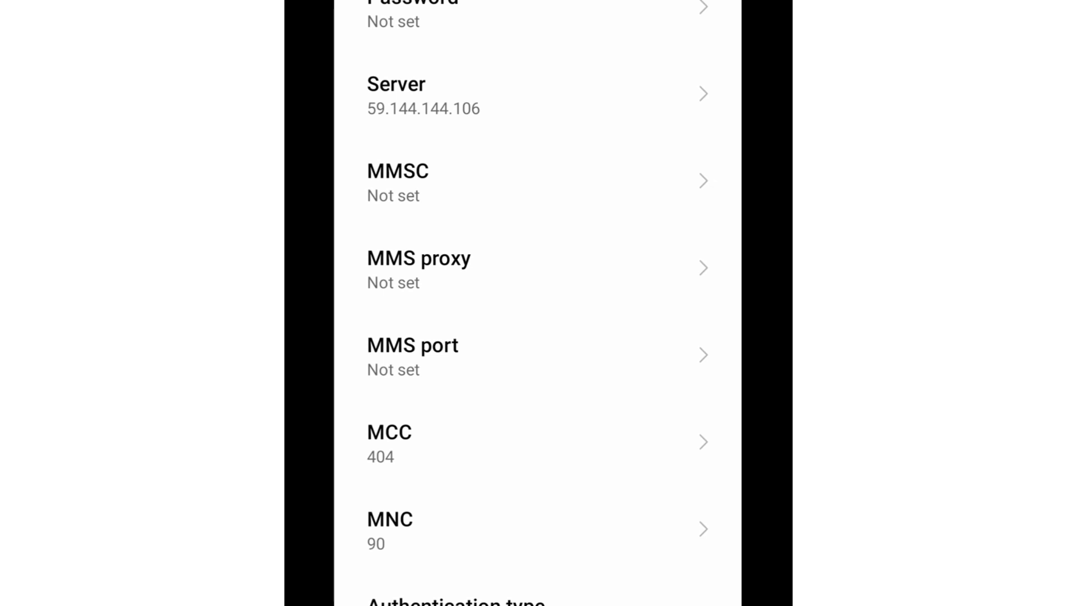
Step: Choose PAP as the authentication type
scroll("down", 3)
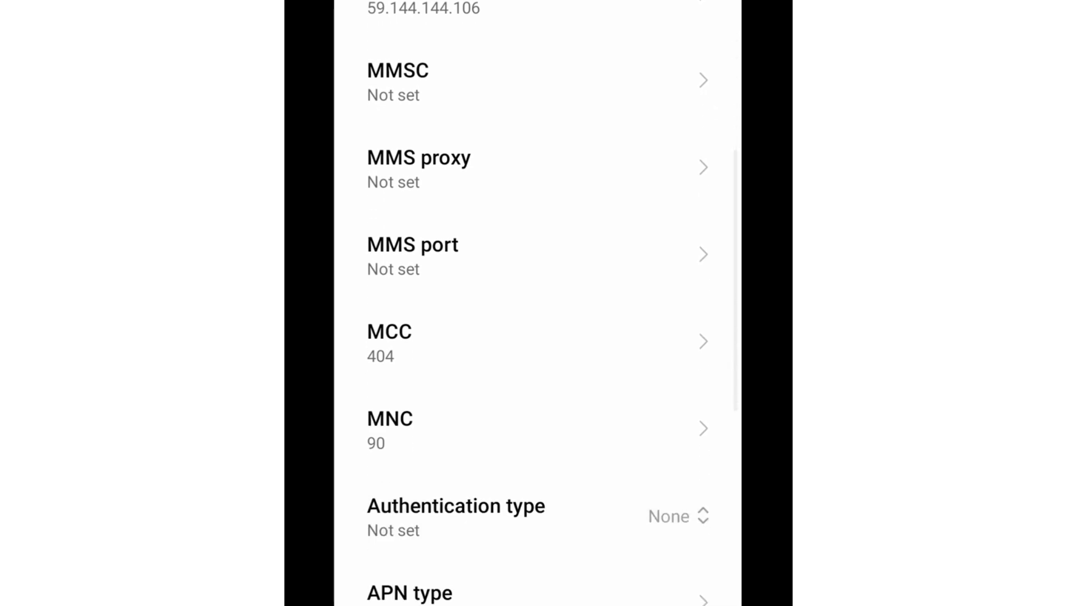
scroll("down", 3)
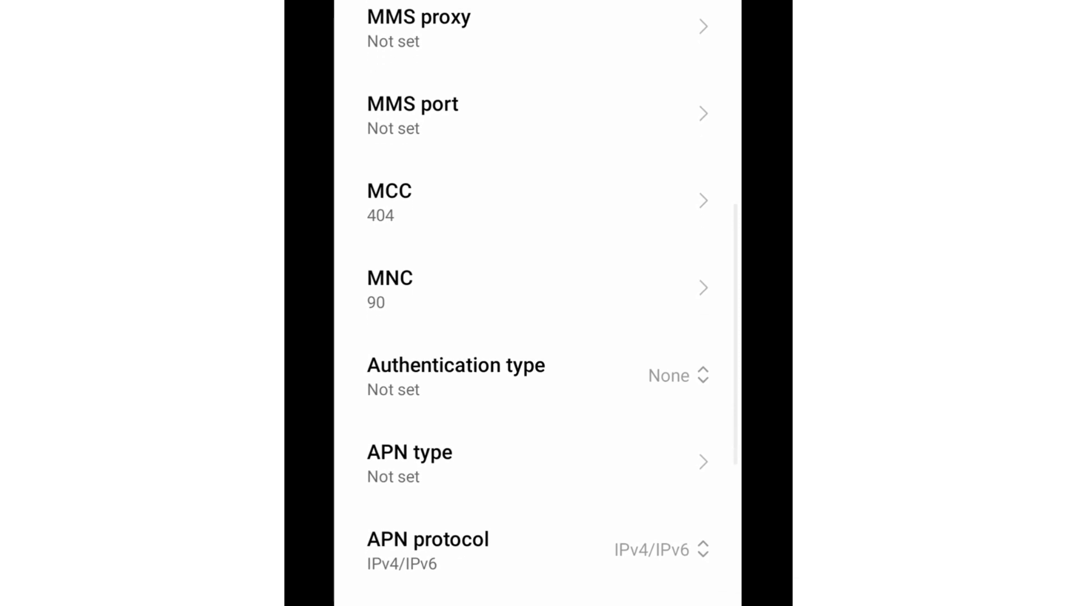
scroll("down", 3)
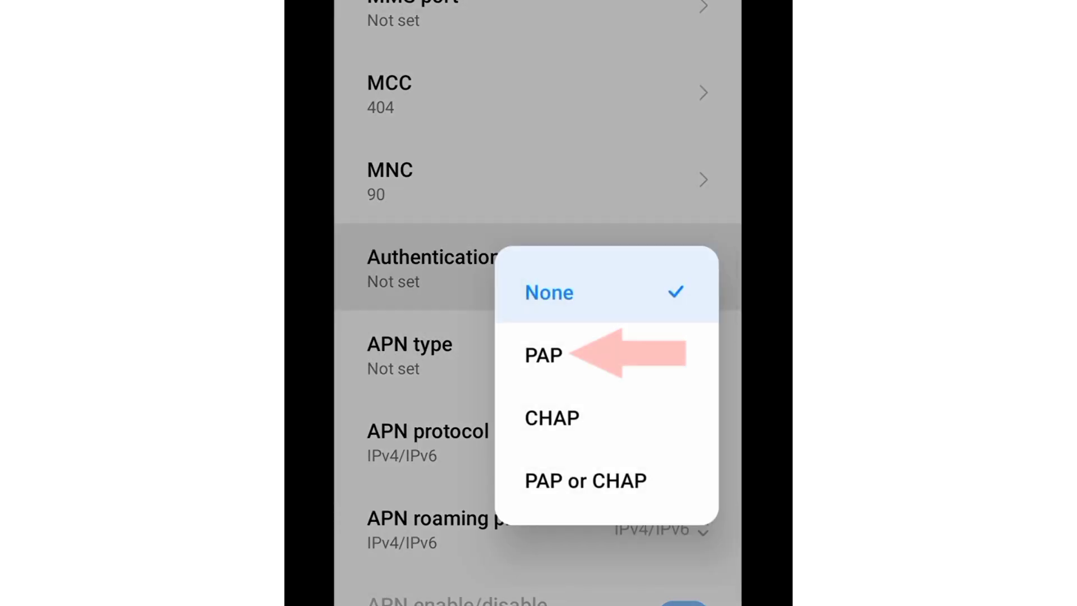
left_click(542, 355)
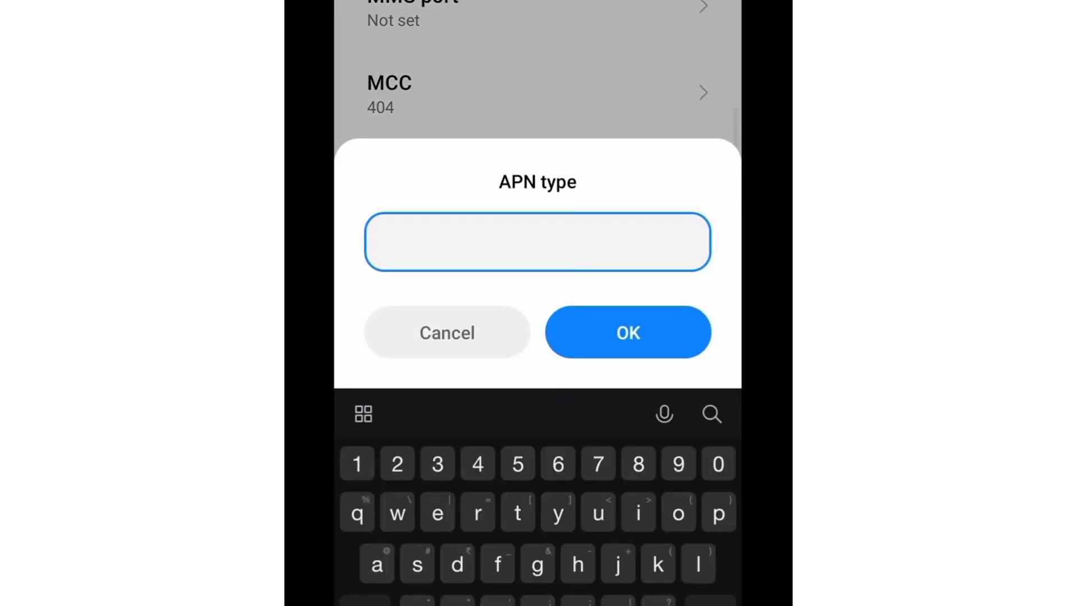
Step: Enter default,supl as the access point's APN type
type("default,")
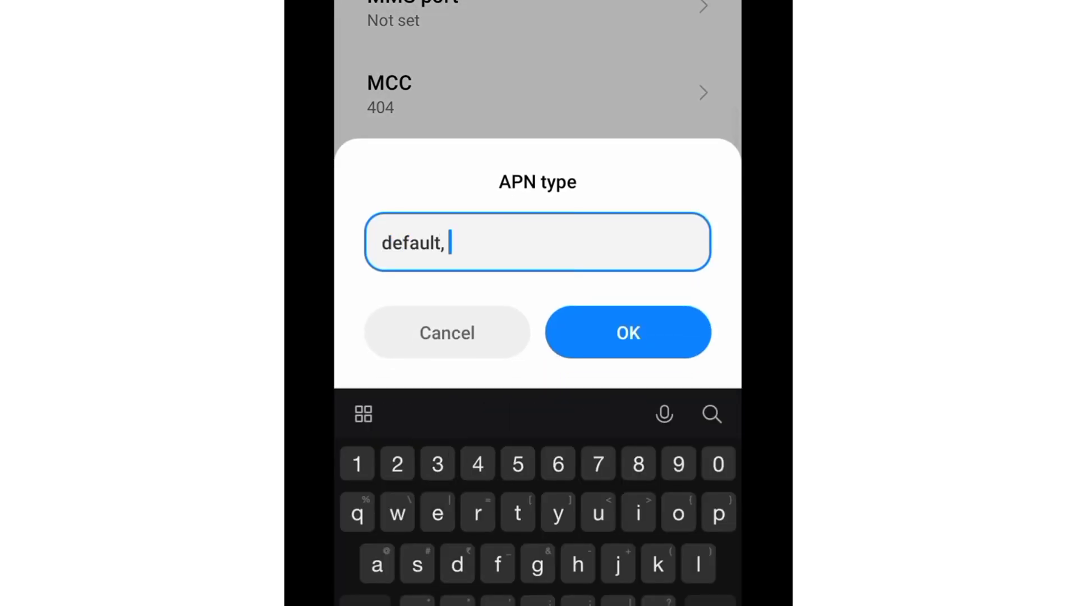
type("supl")
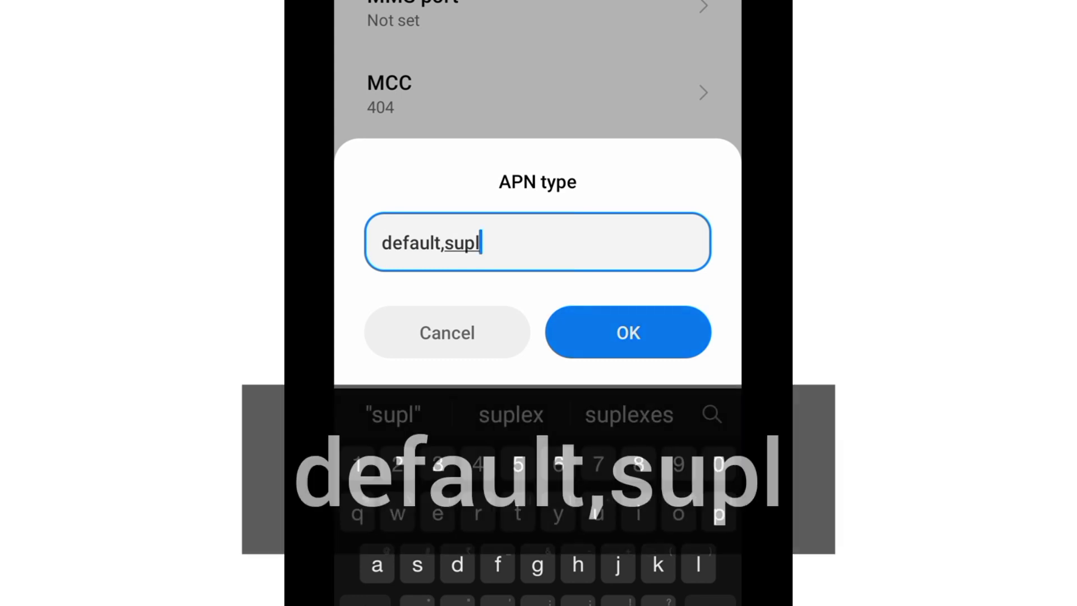
left_click(627, 331)
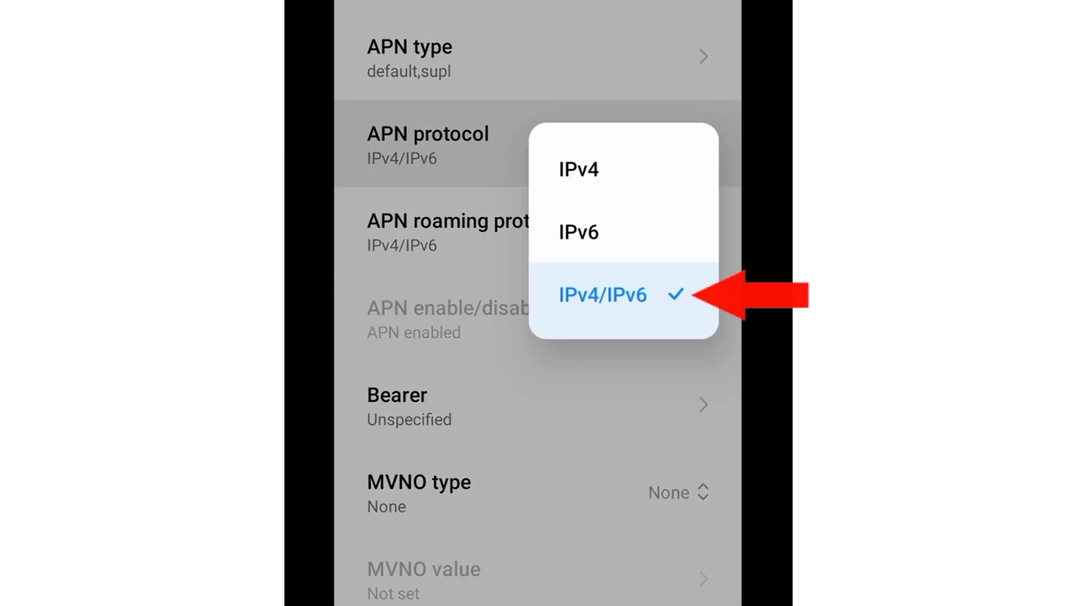
Step: Keep both protocols at IPv4/IPv6 and replace the Unspecified bearer with LTE, HSPA, GPRS
left_click(600, 293)
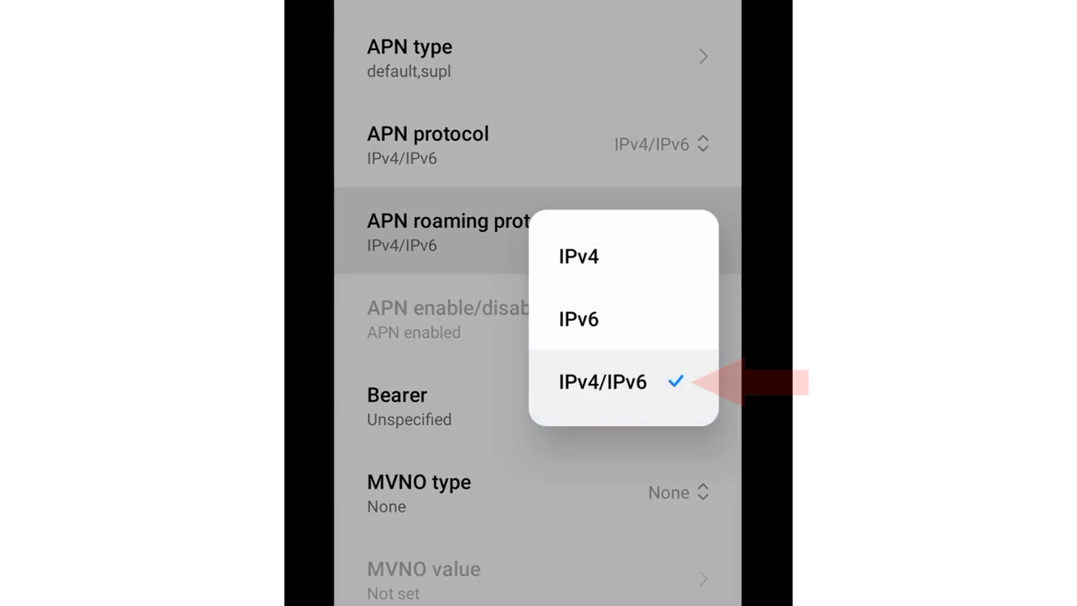
left_click(602, 382)
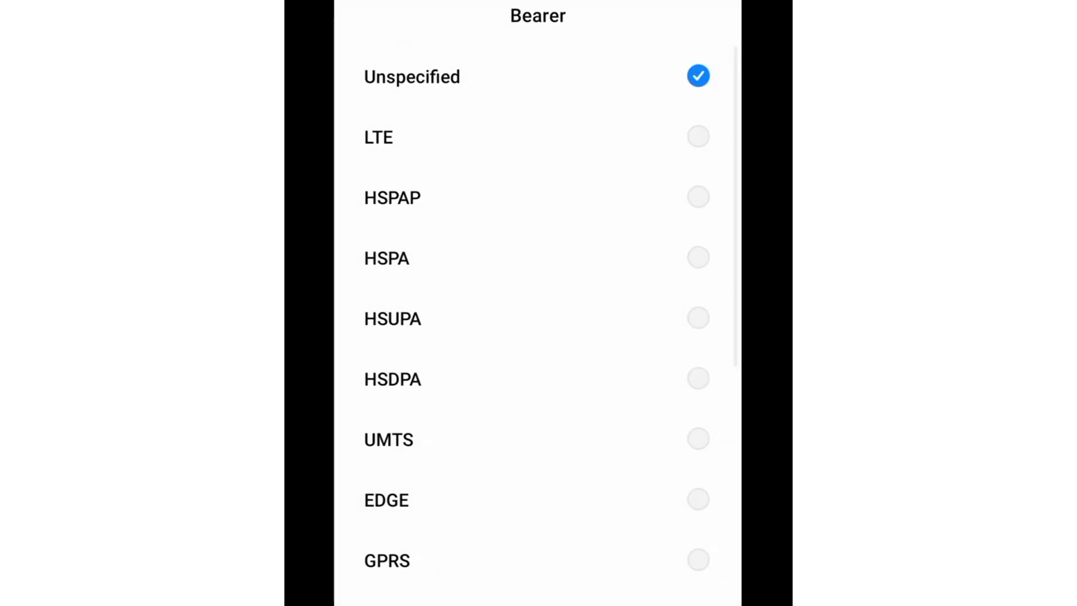
left_click(697, 76)
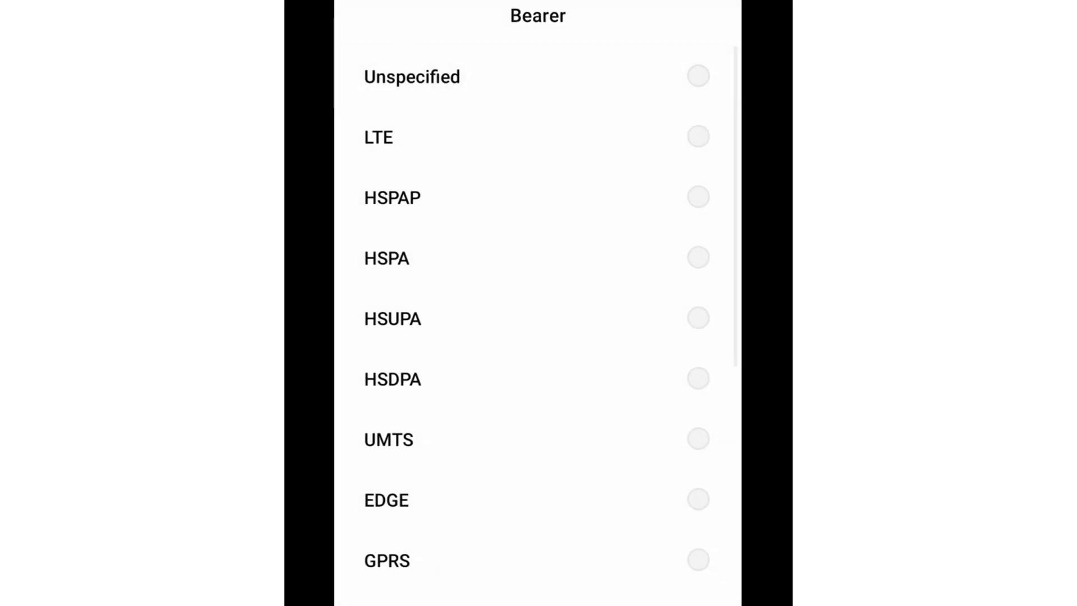
left_click(537, 257)
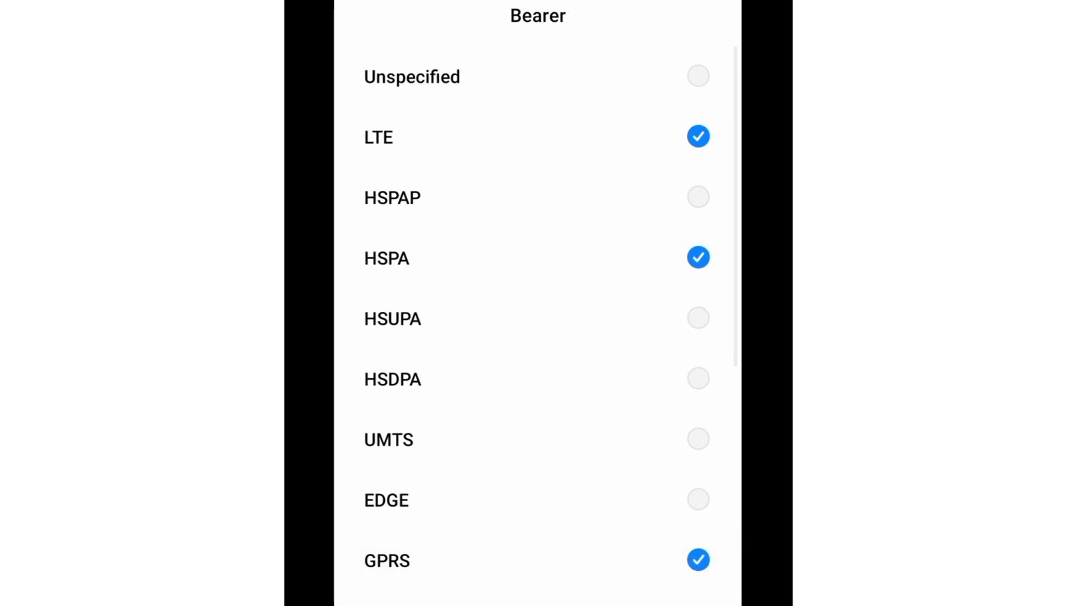
scroll("down", 3)
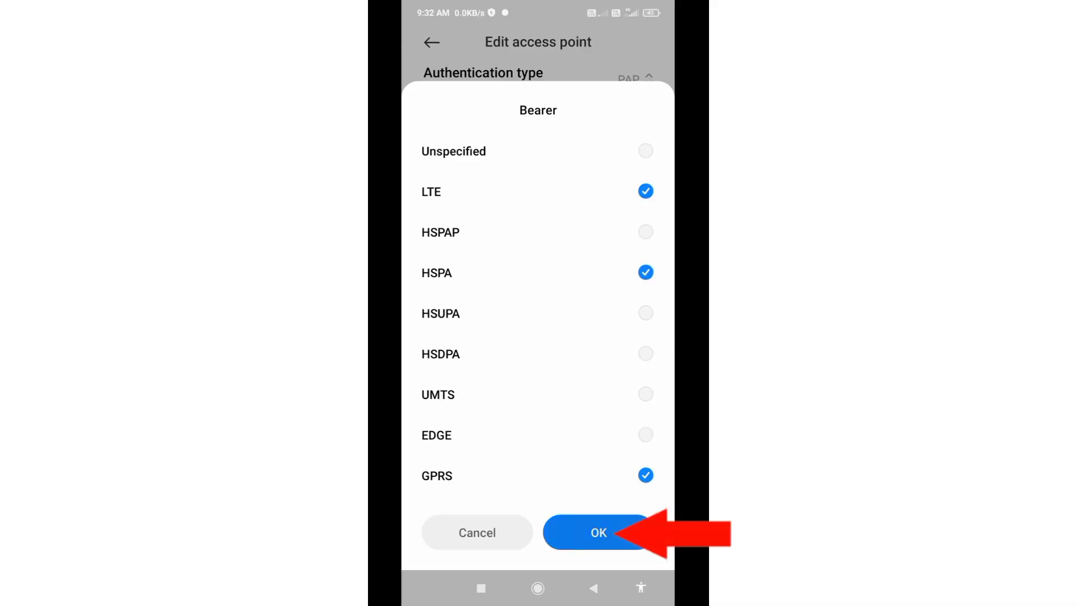
Step: Confirm the bearer networks and save the Airtel Internet APN from the More menu
left_click(596, 532)
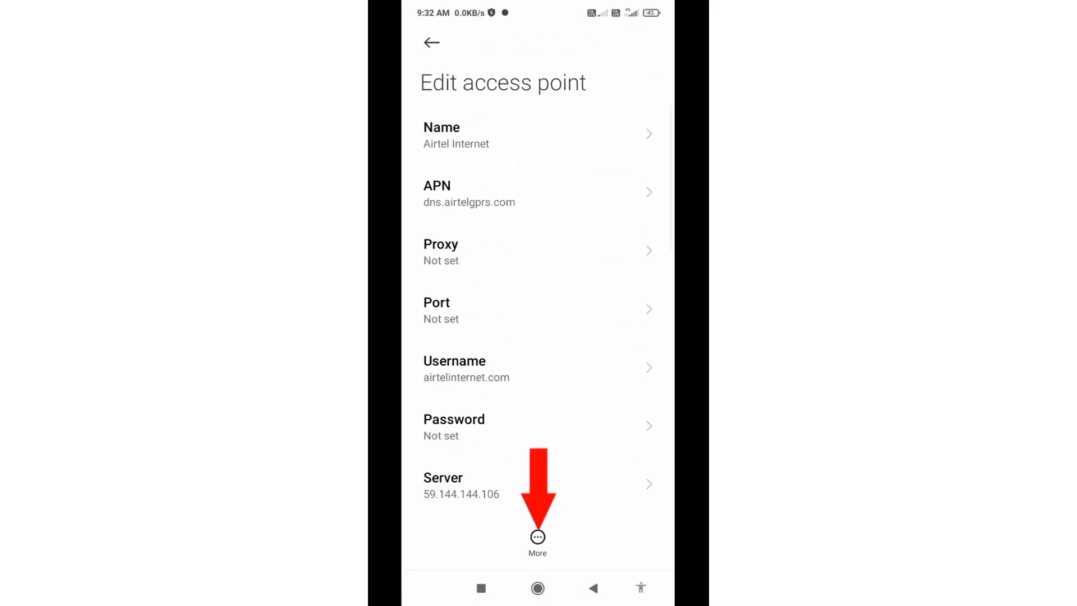
left_click(537, 536)
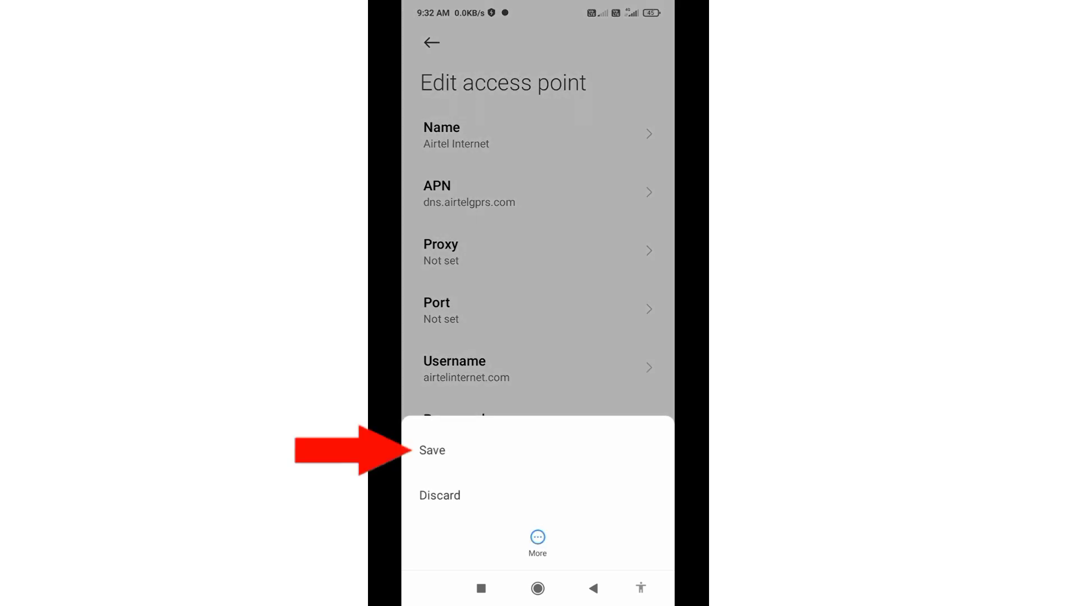
left_click(432, 450)
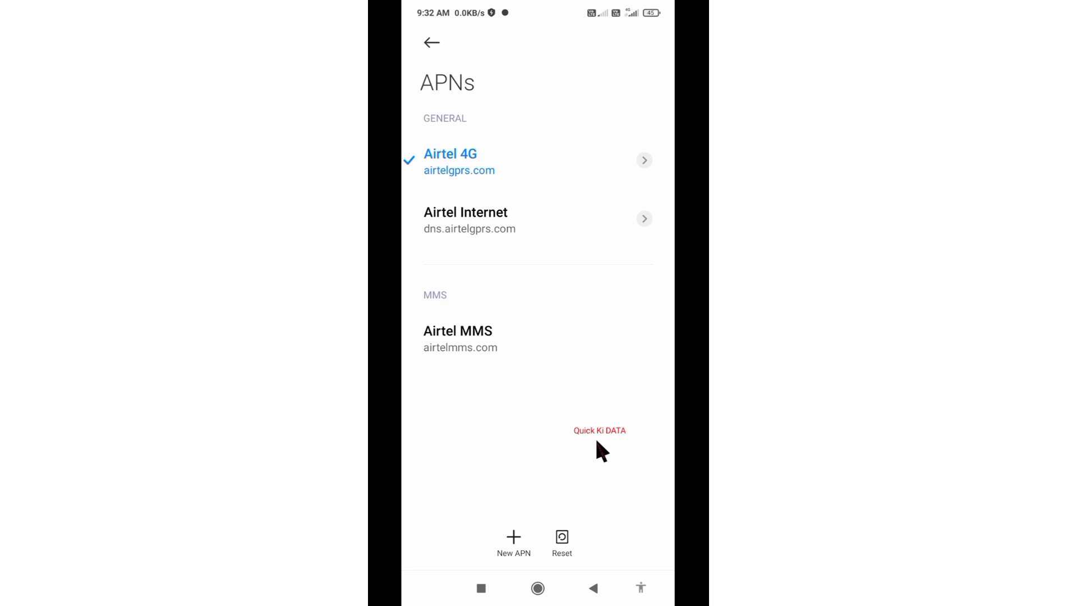
mouse_move(516, 268)
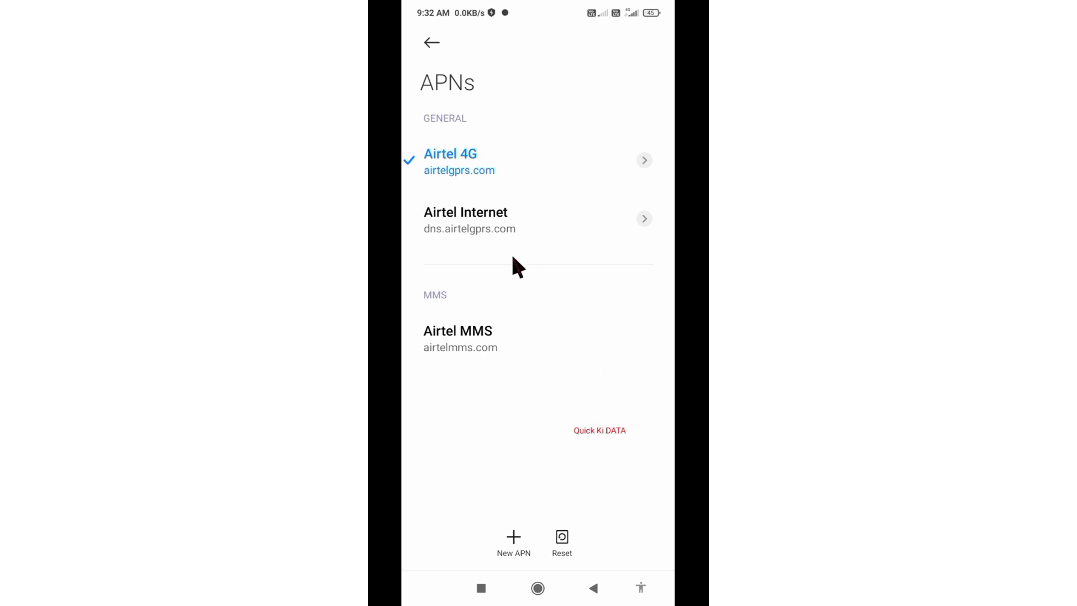
mouse_move(486, 237)
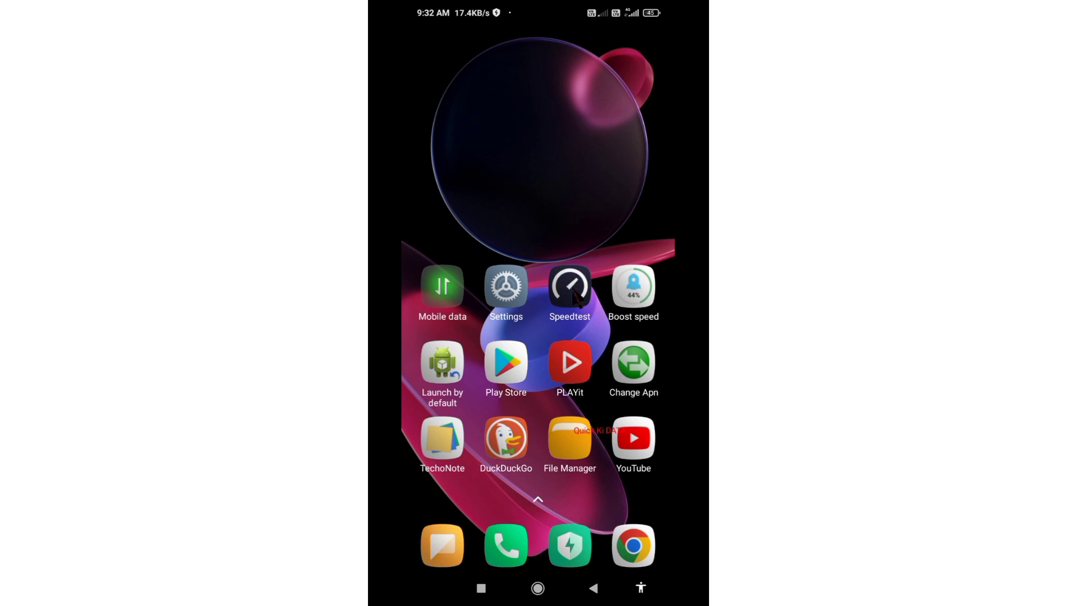
Step: Run Speedtest over Airtel LTE: 13.1 Mbps down, 14.7 Mbps up, 100 ms ping
left_click(569, 287)
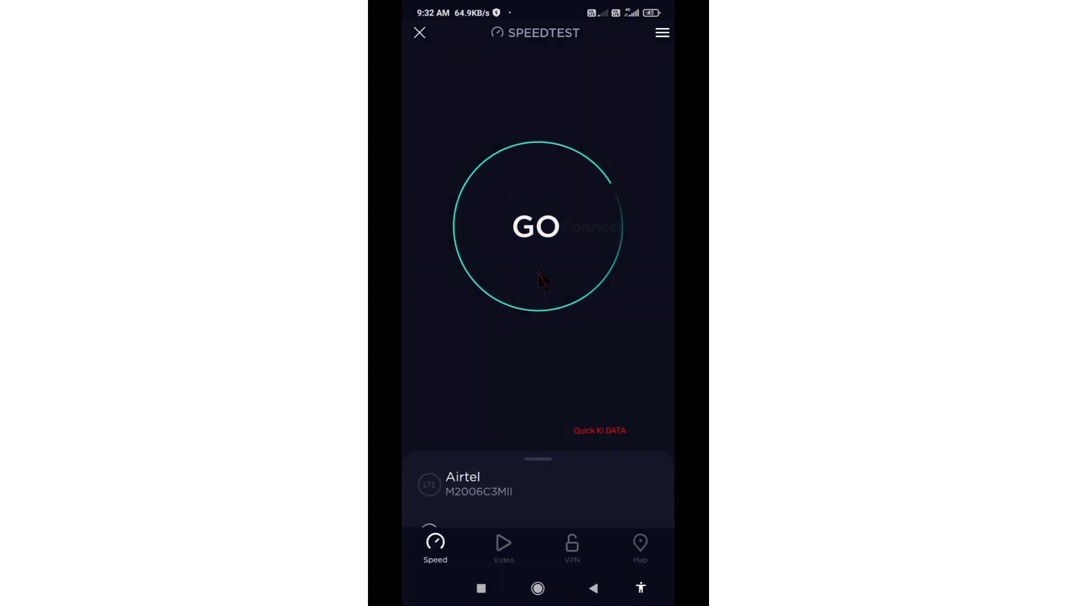
left_click(535, 225)
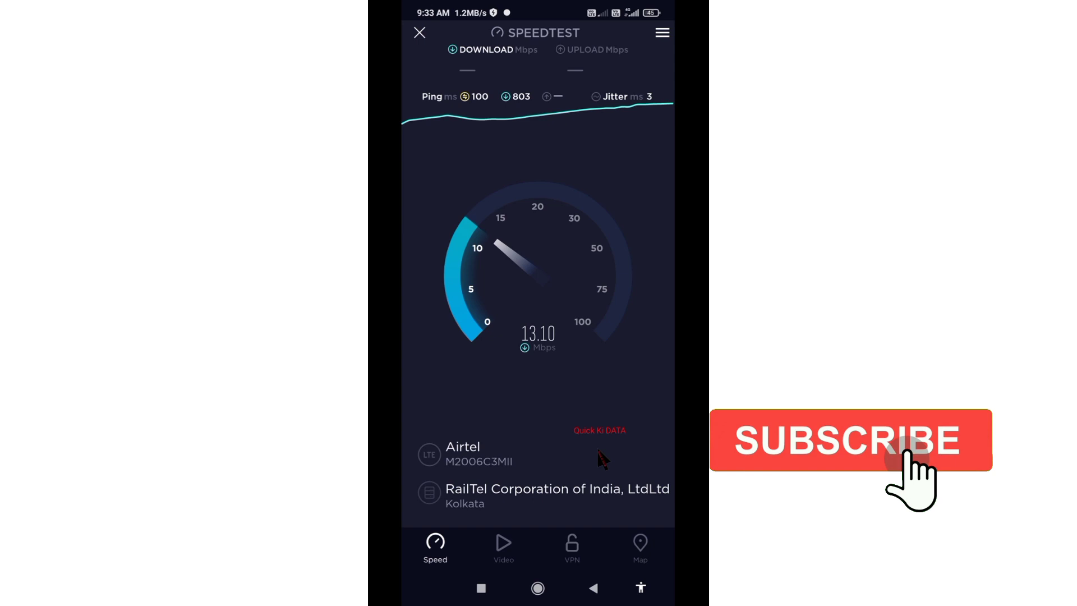
left_click(850, 439)
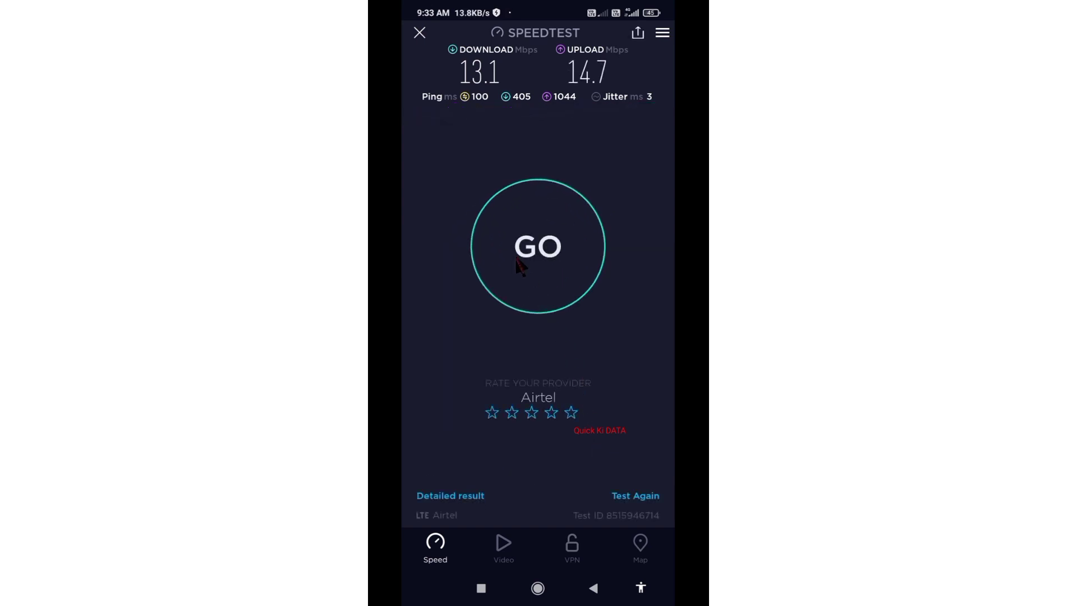
mouse_move(428, 62)
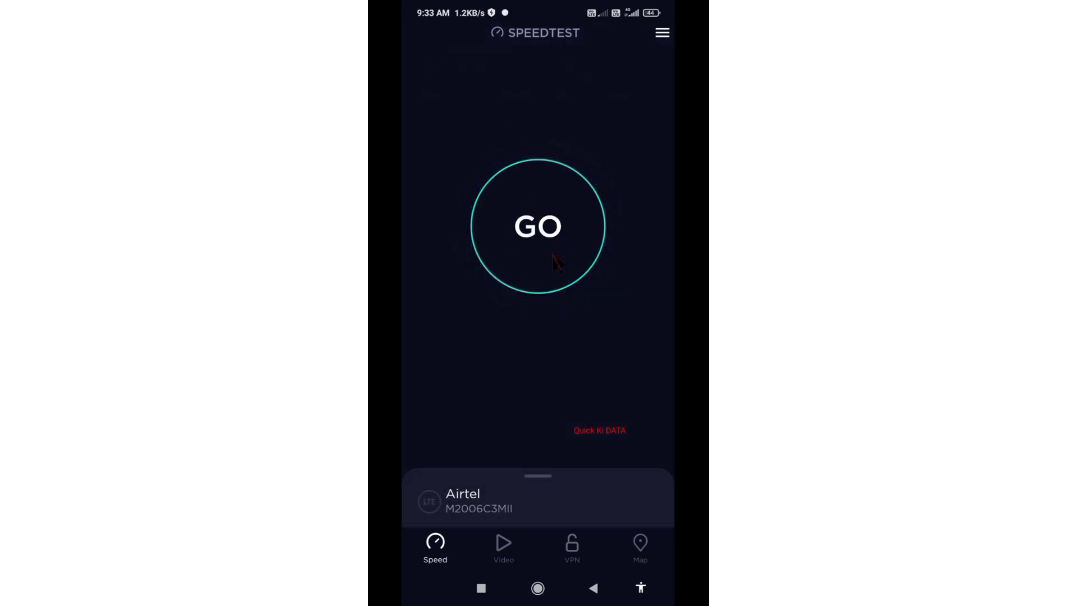
left_click(537, 227)
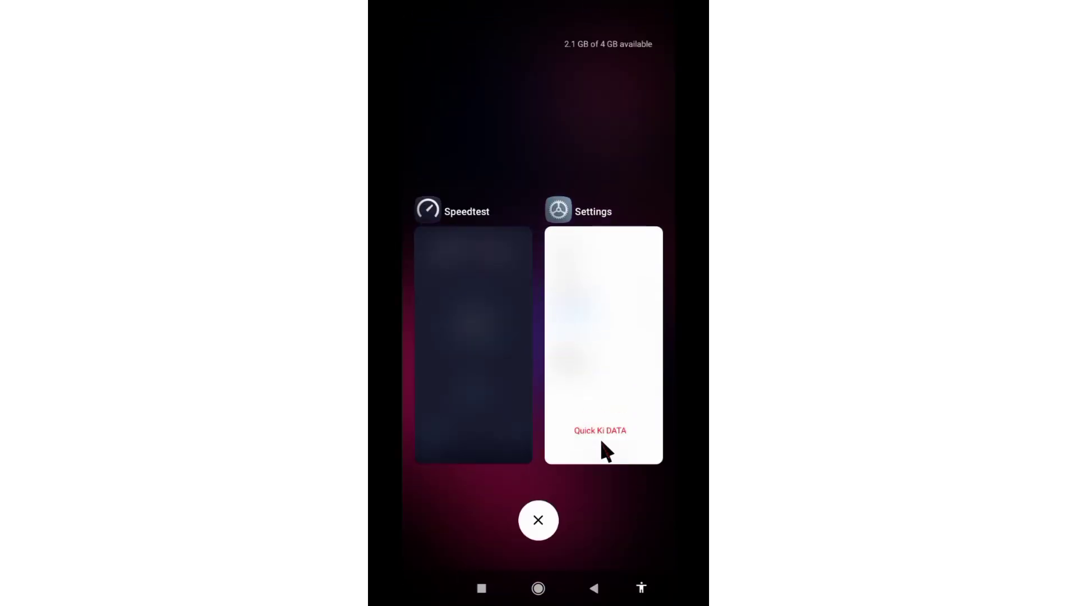
left_click(602, 344)
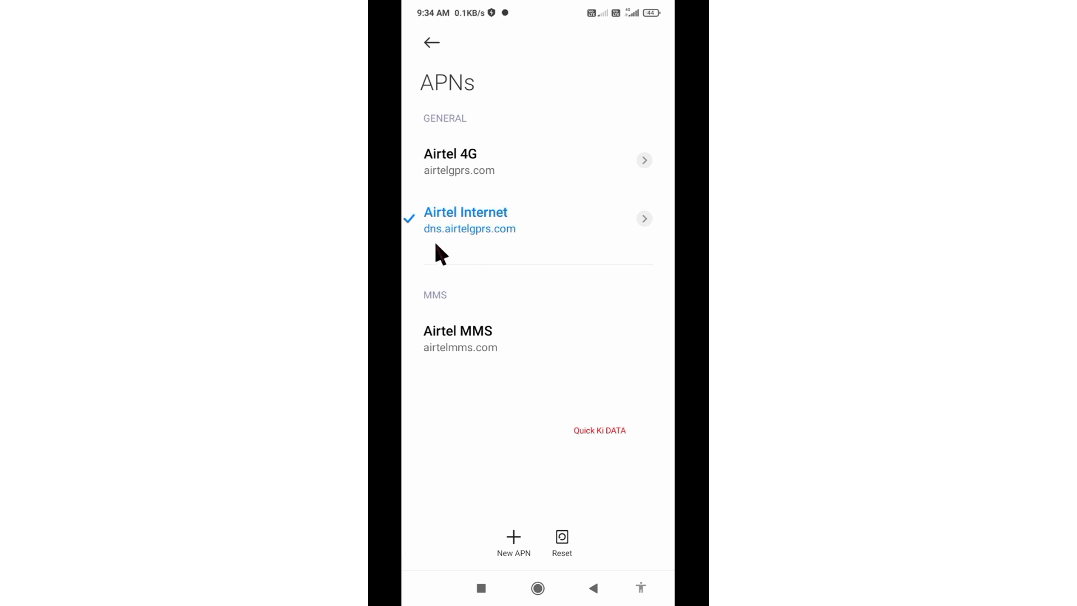
mouse_move(599, 432)
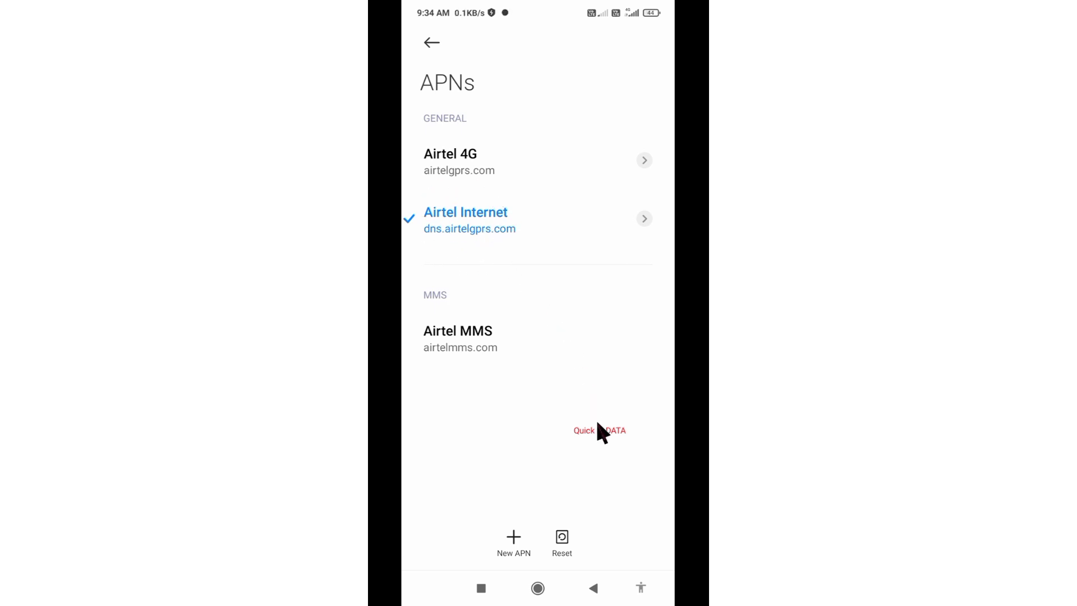
left_click(480, 587)
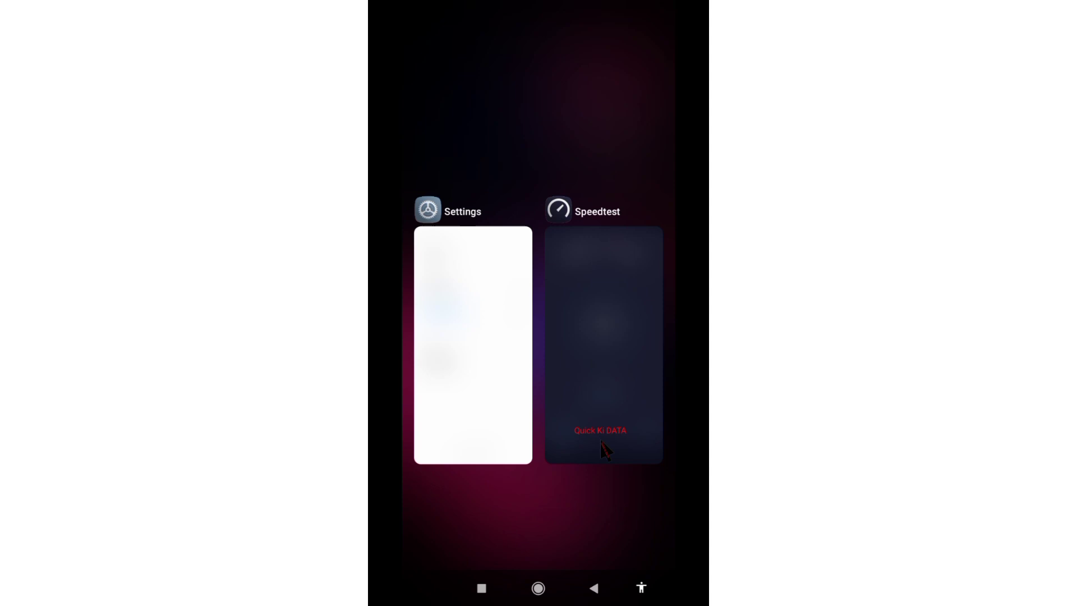